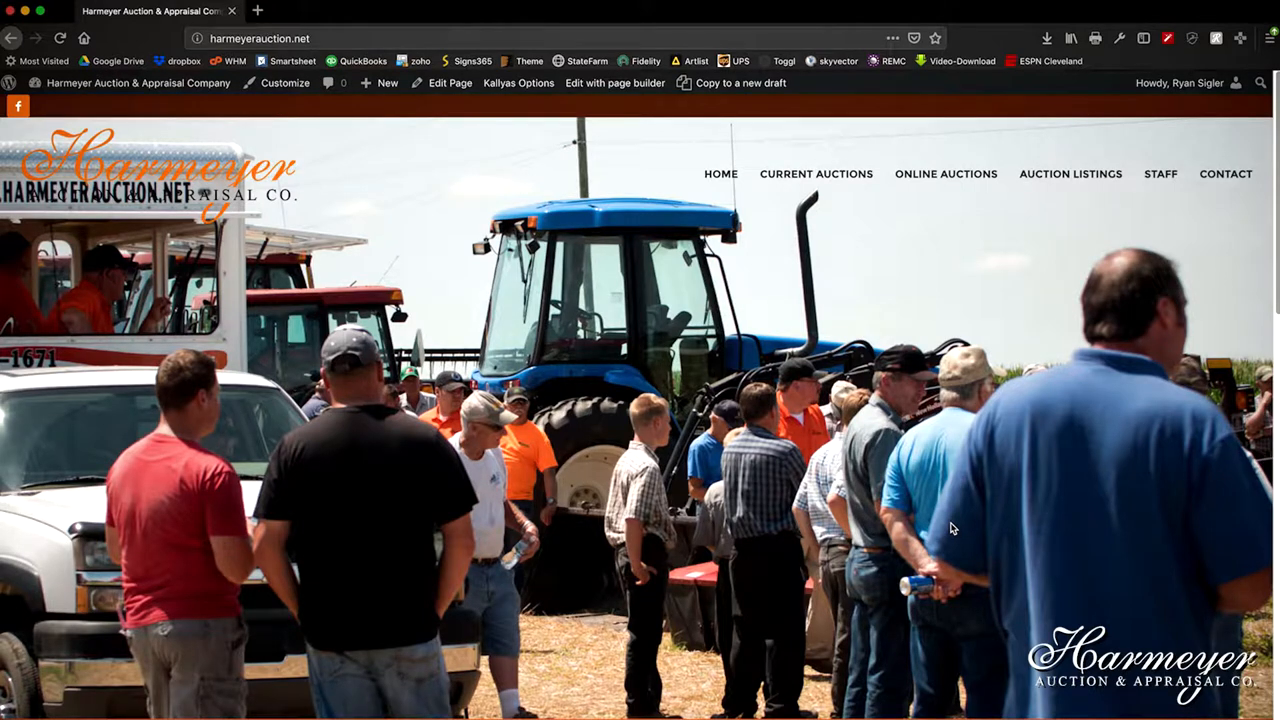
pyautogui.moveTo(950, 532)
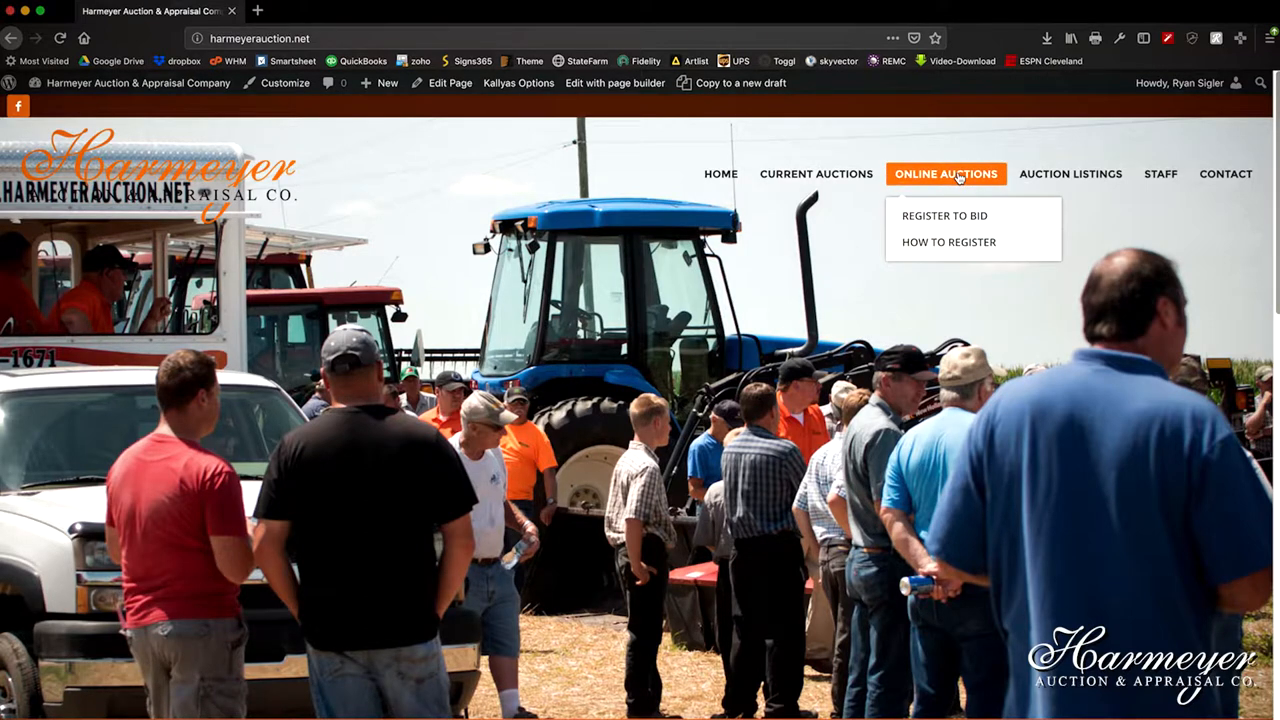
pyautogui.moveTo(912, 472)
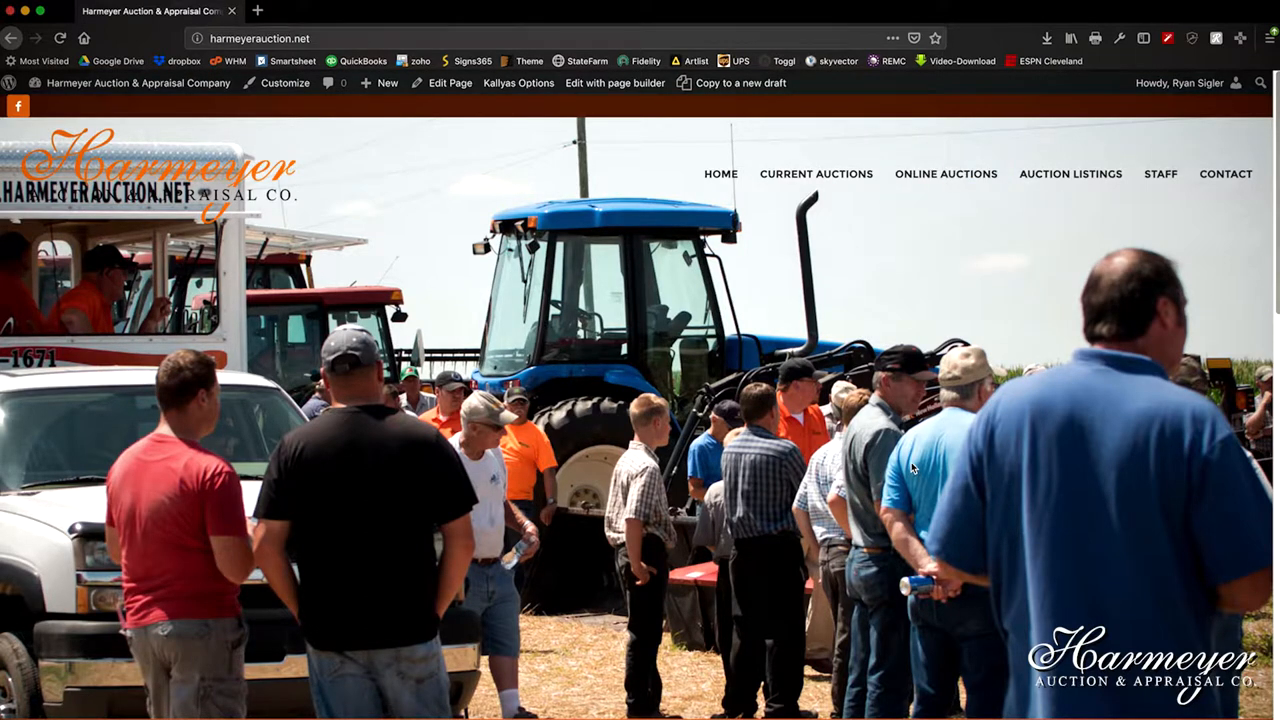
pyautogui.moveTo(908, 476)
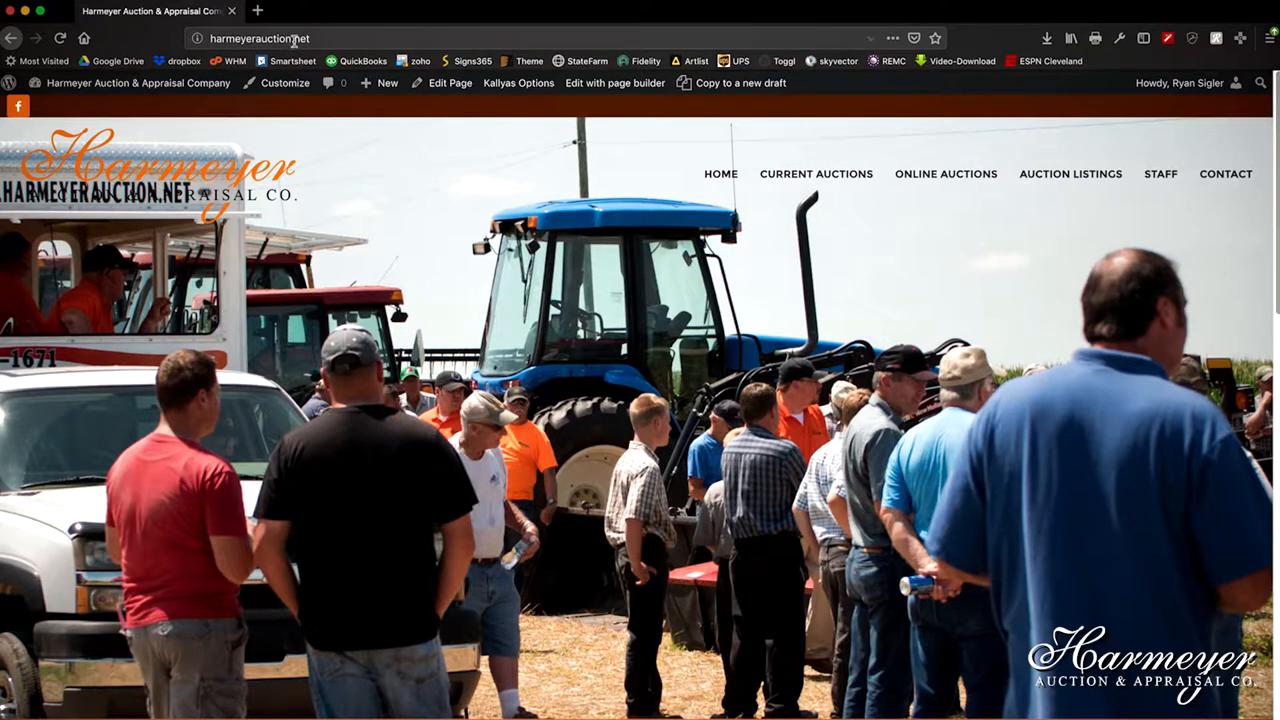
# Step: Re-enter harmeyerauction.net in the address bar to reload the Harmeyer Auction homepage
pyautogui.click(256, 36)
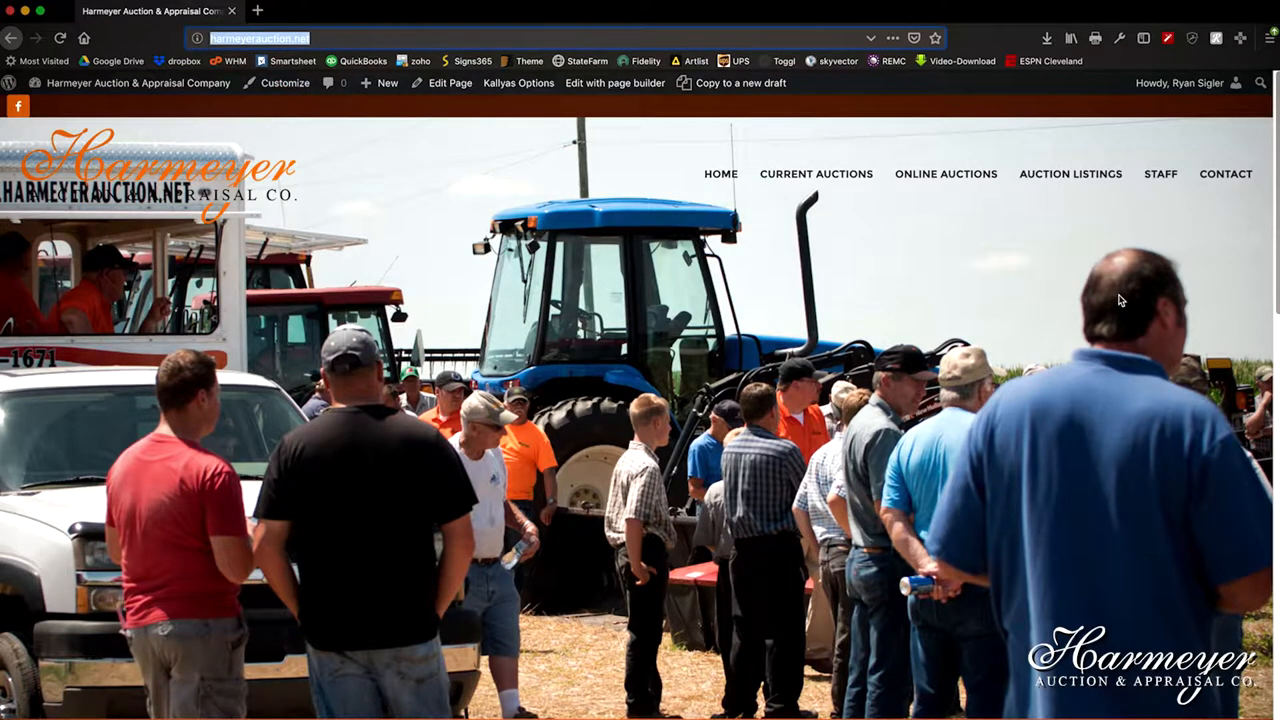
pyautogui.write('harmeyh')
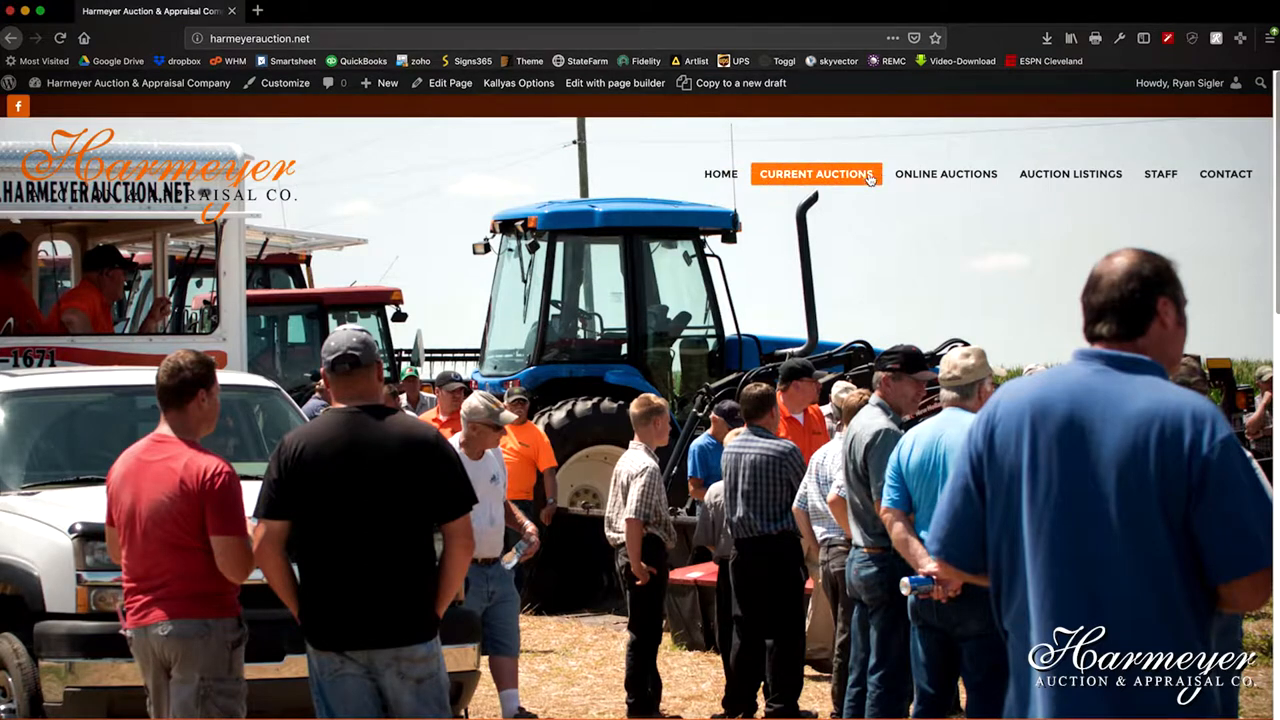
pyautogui.moveTo(946, 172)
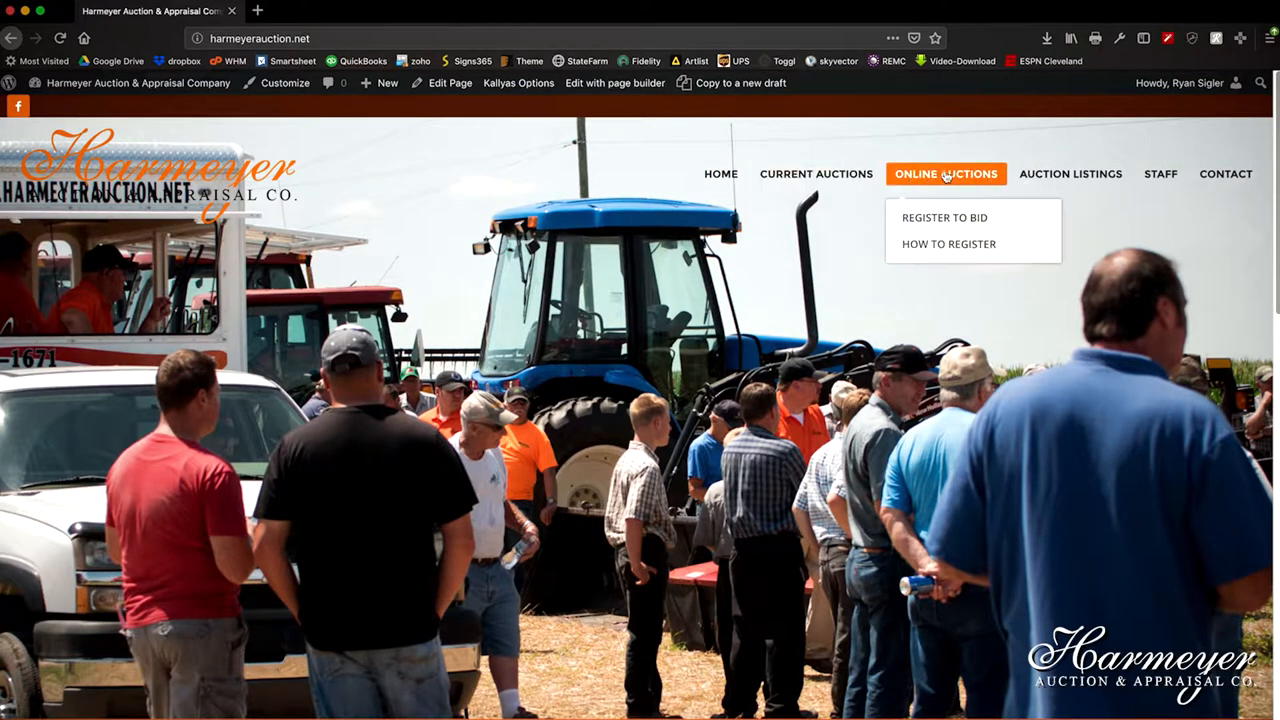
pyautogui.moveTo(952, 216)
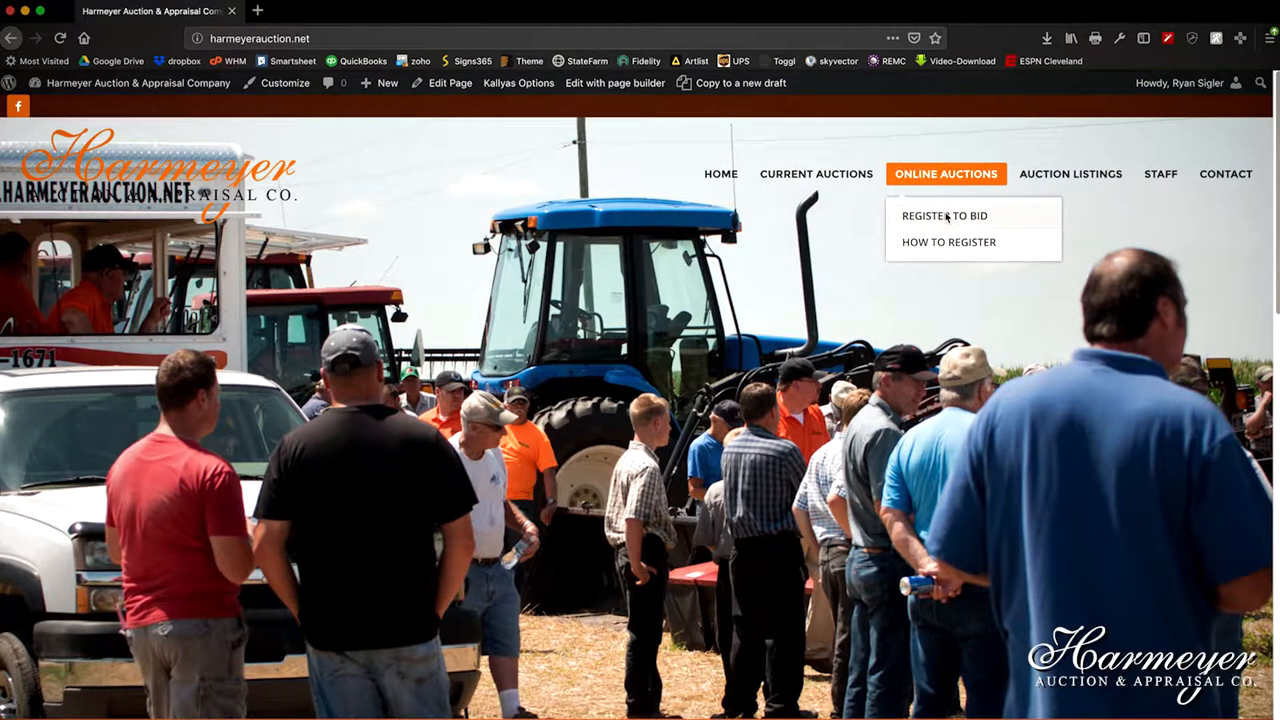
# Step: Go to Register to Bid, landing on the HiBid auctions page, and bring up Login / New Bidder
pyautogui.click(944, 216)
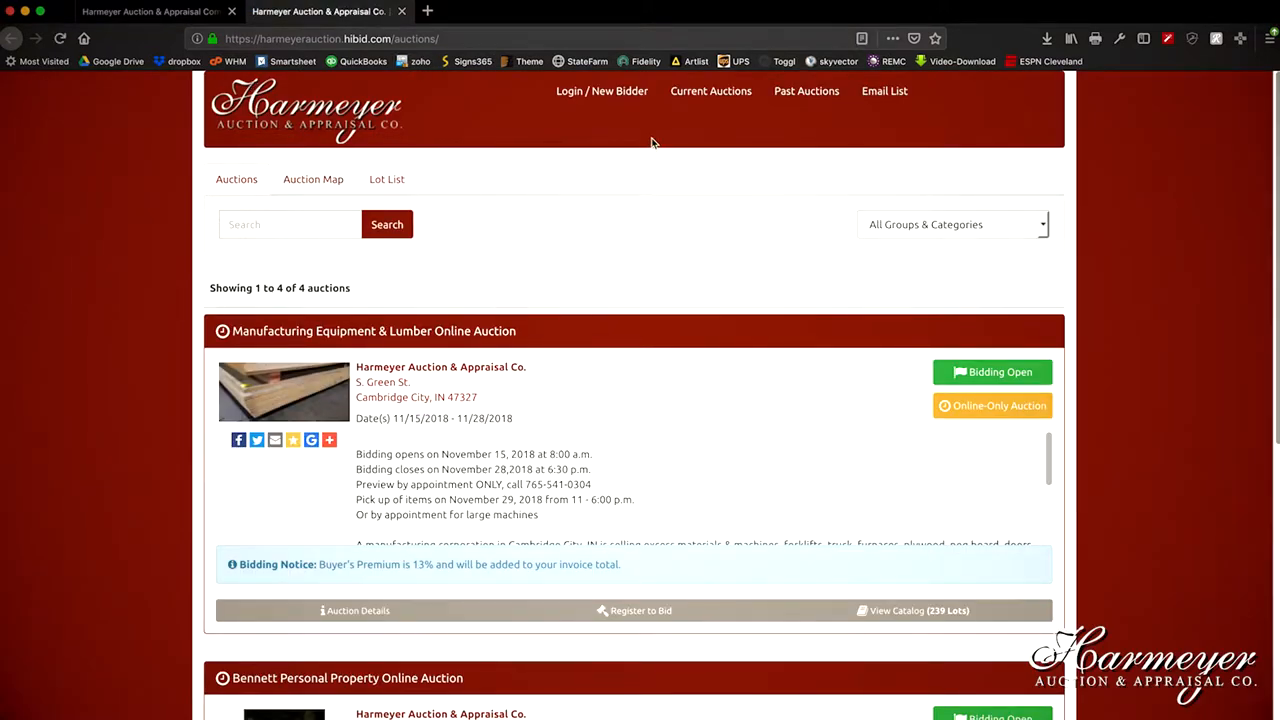
pyautogui.moveTo(536, 92)
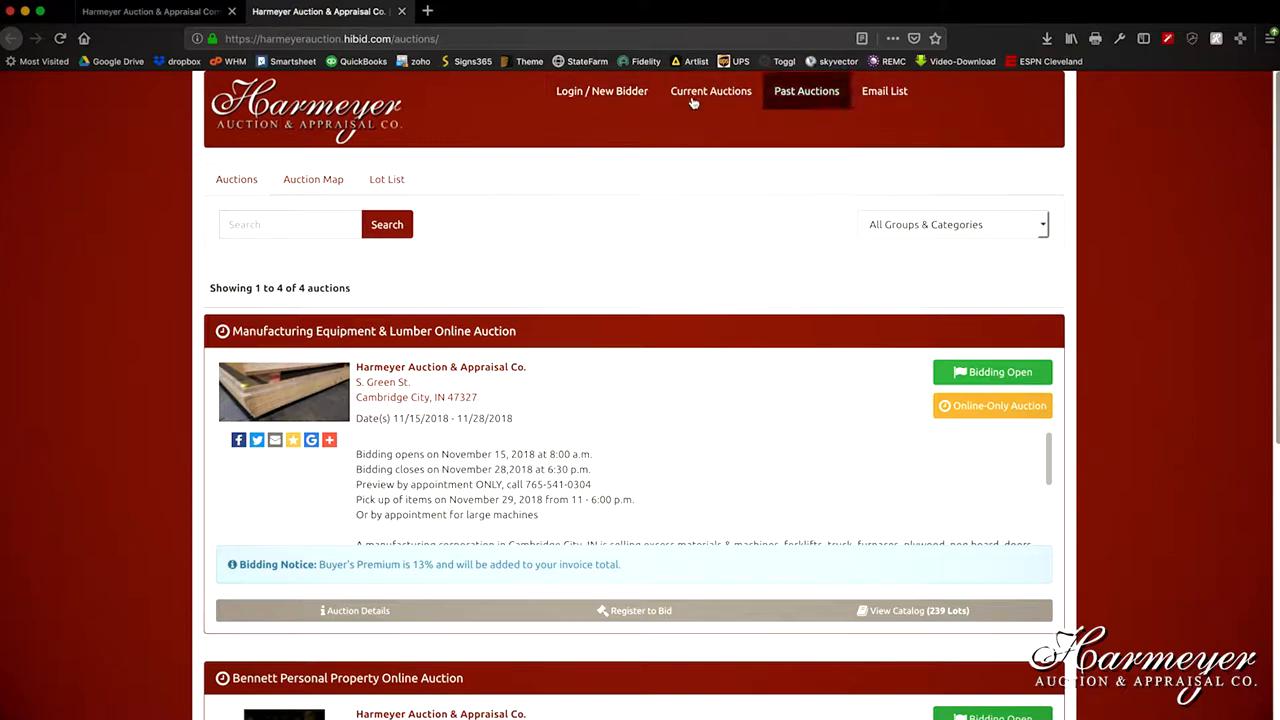
pyautogui.moveTo(600, 92)
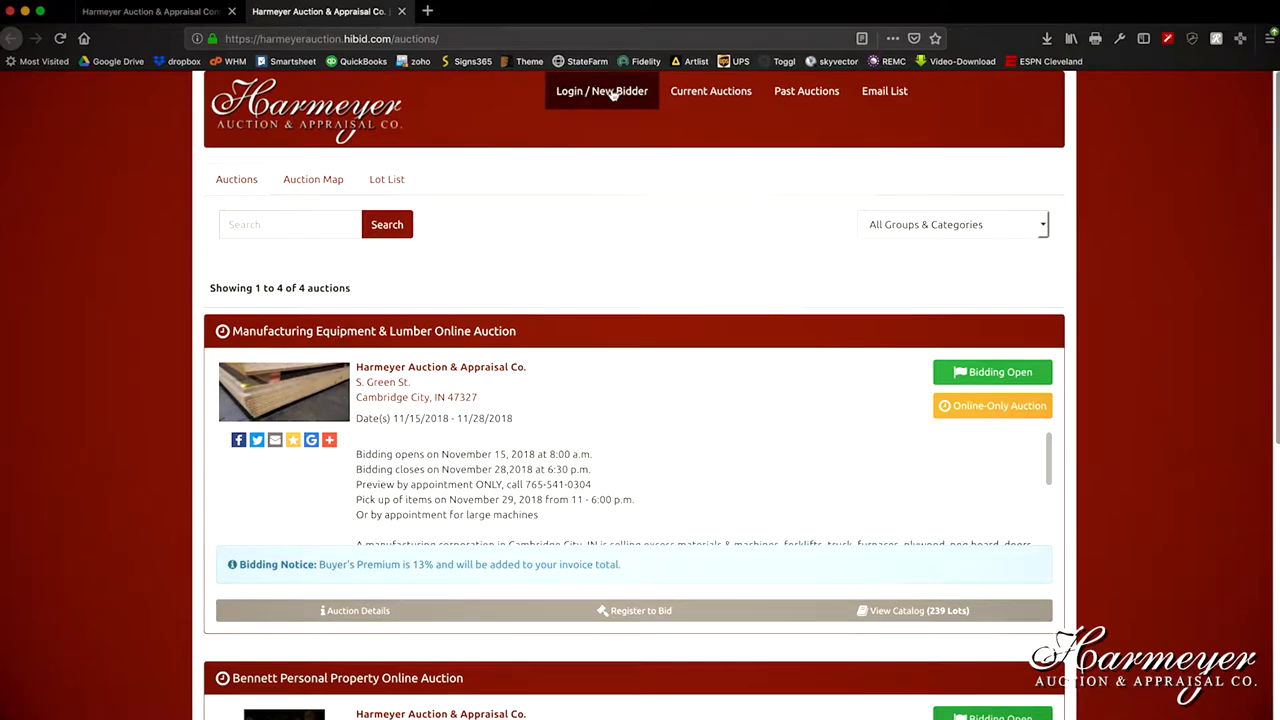
pyautogui.moveTo(620, 96)
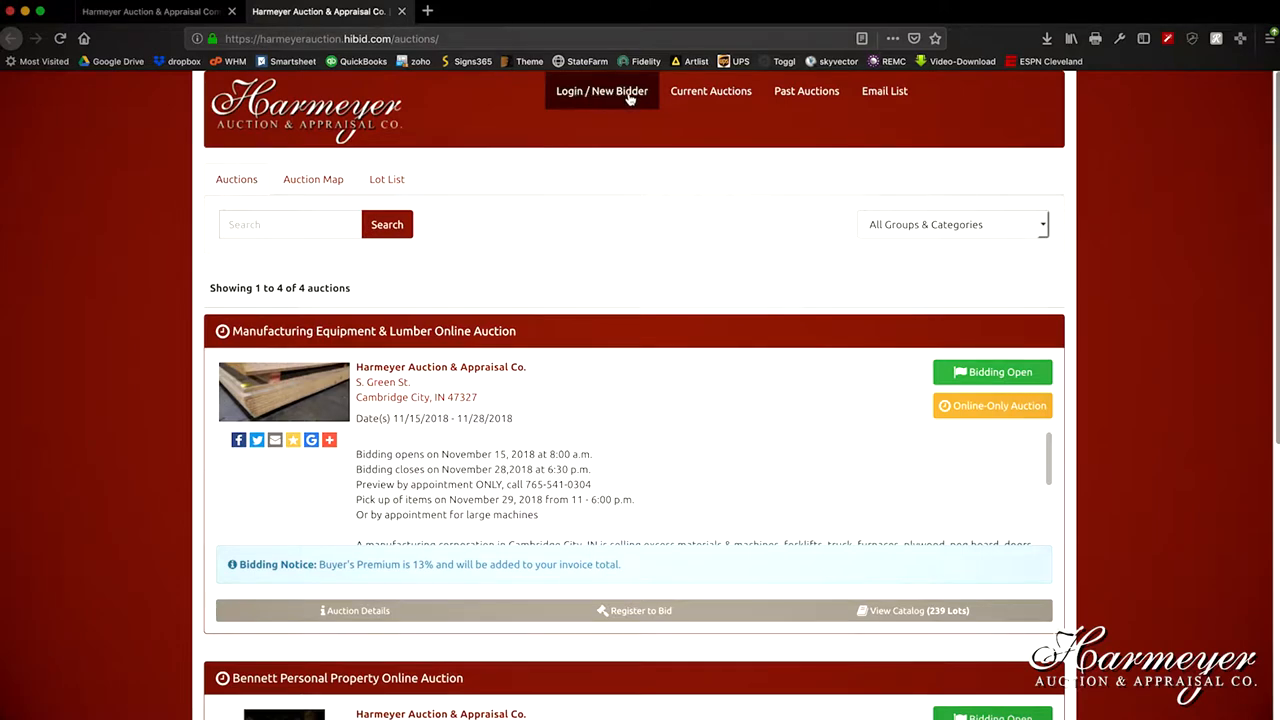
pyautogui.click(600, 92)
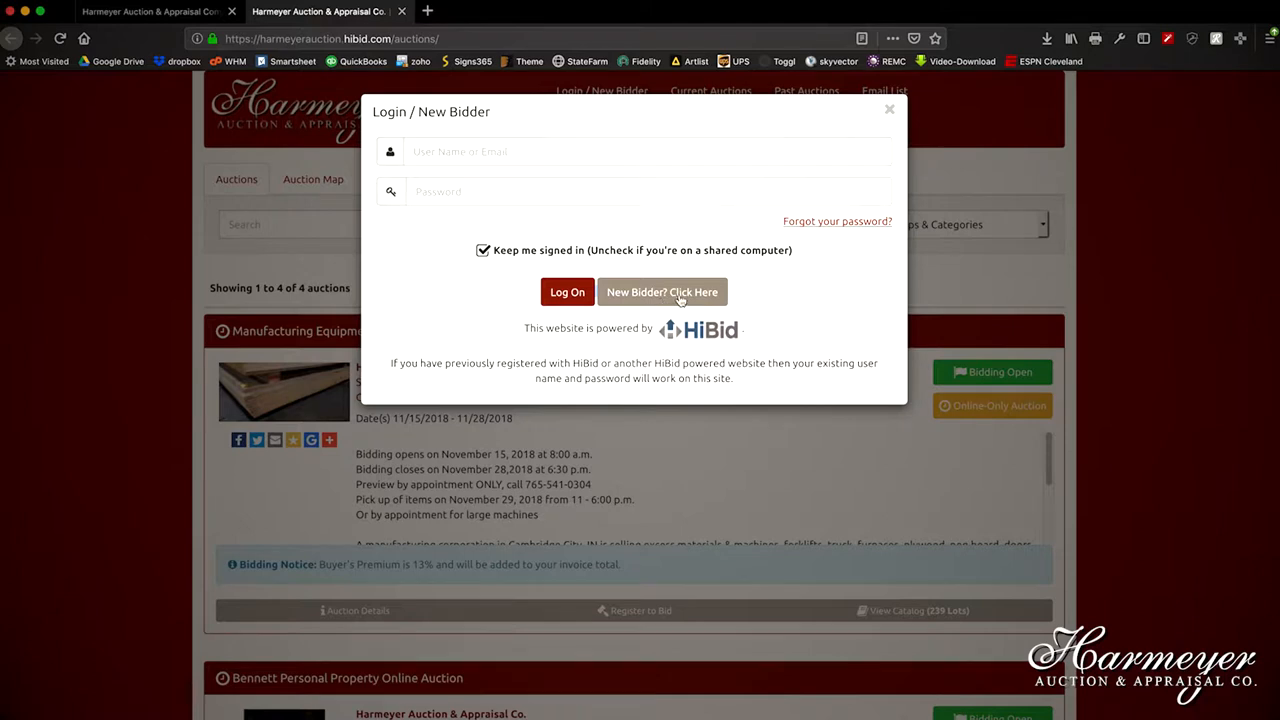
pyautogui.click(662, 292)
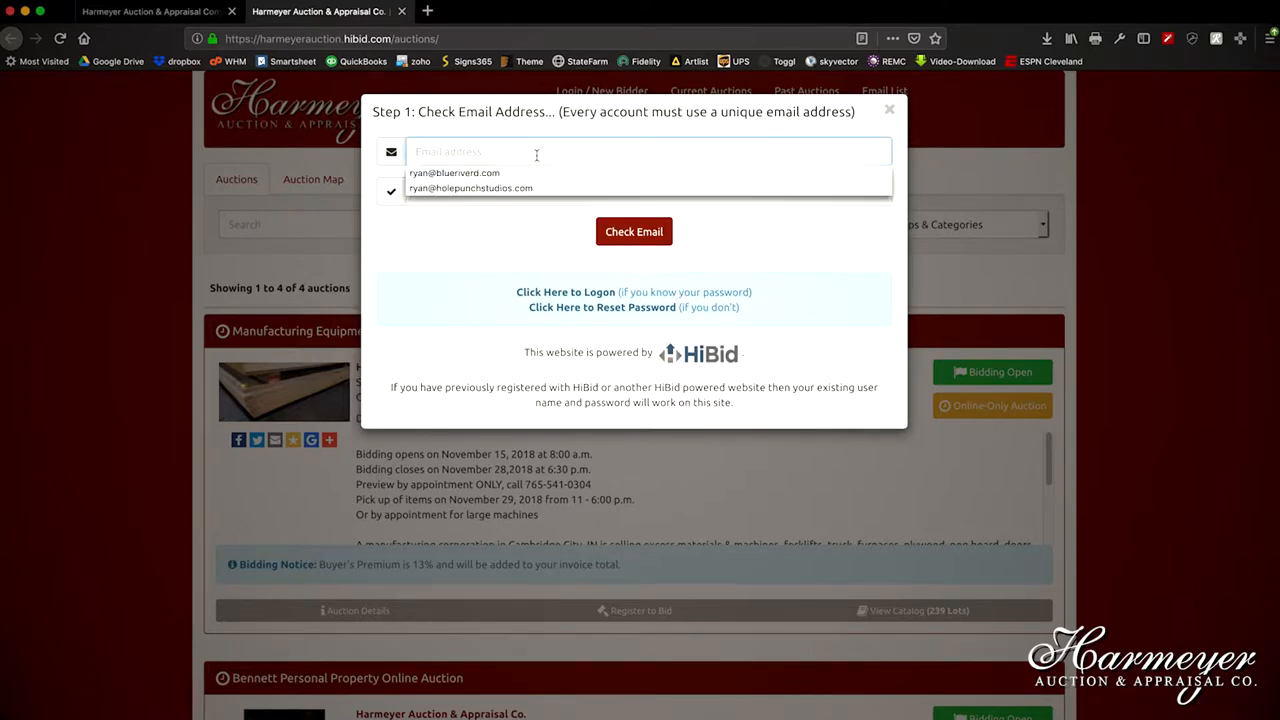
pyautogui.write('ryan')
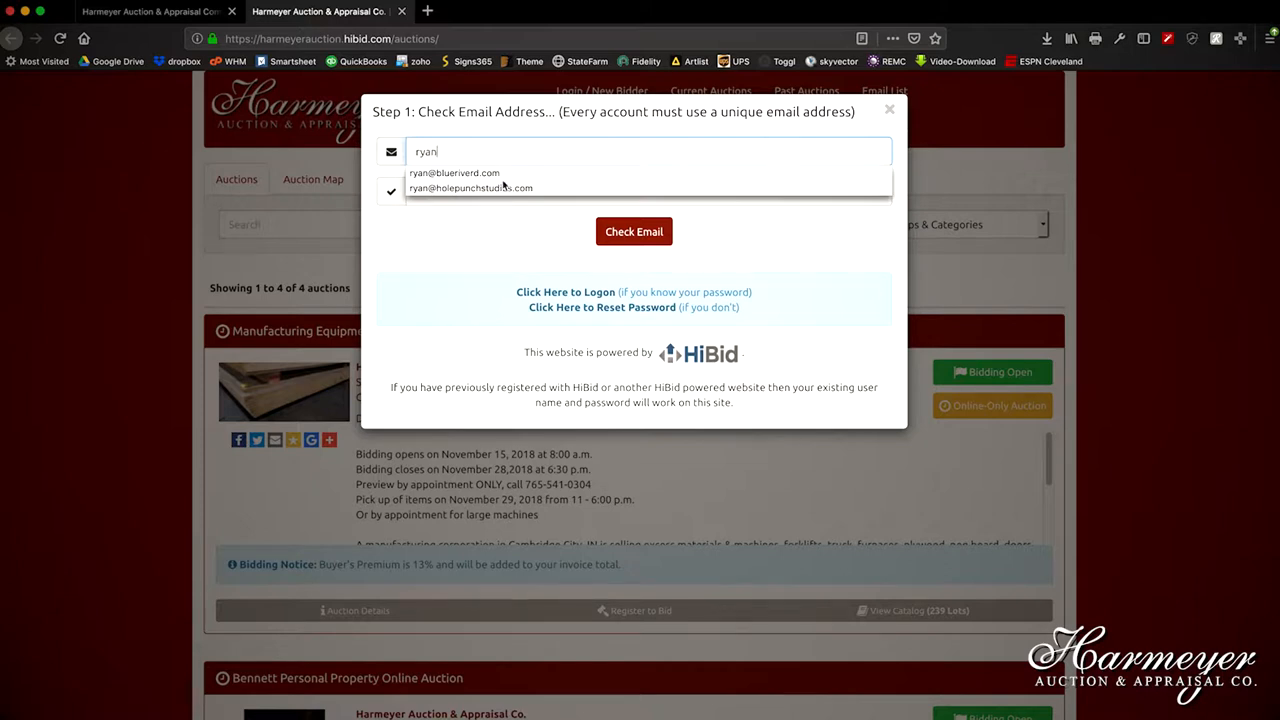
pyautogui.click(454, 172)
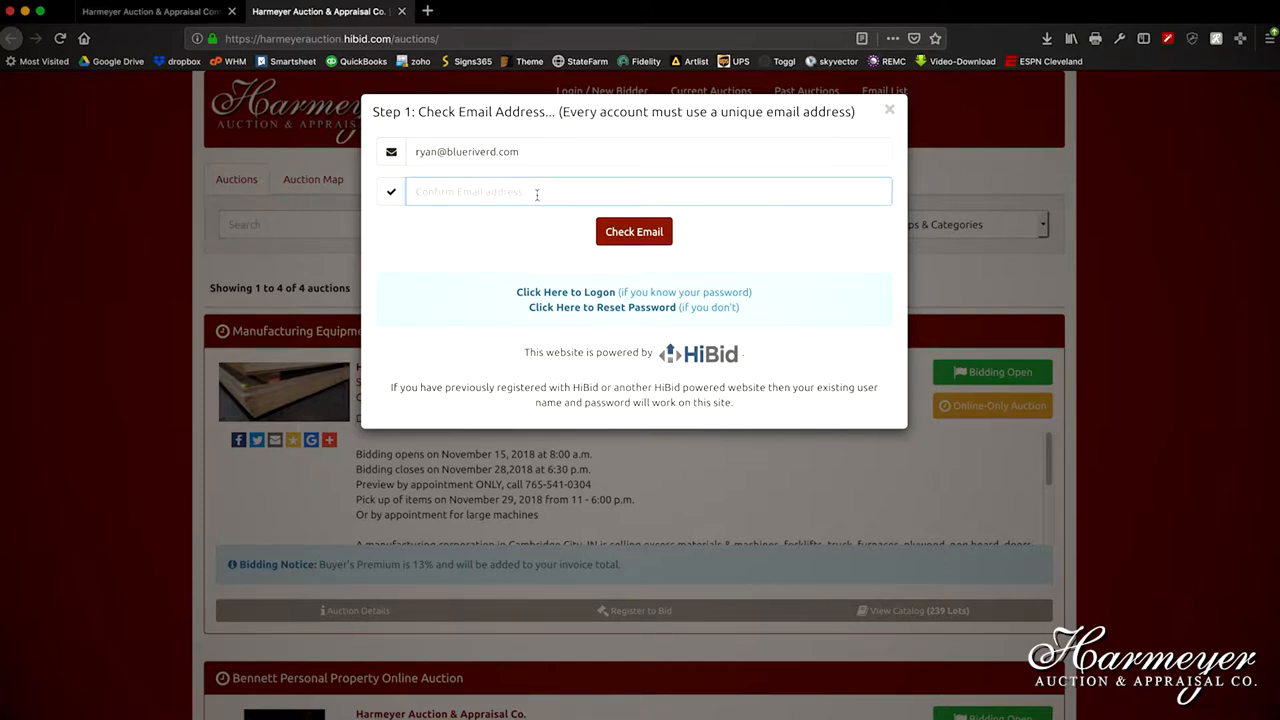
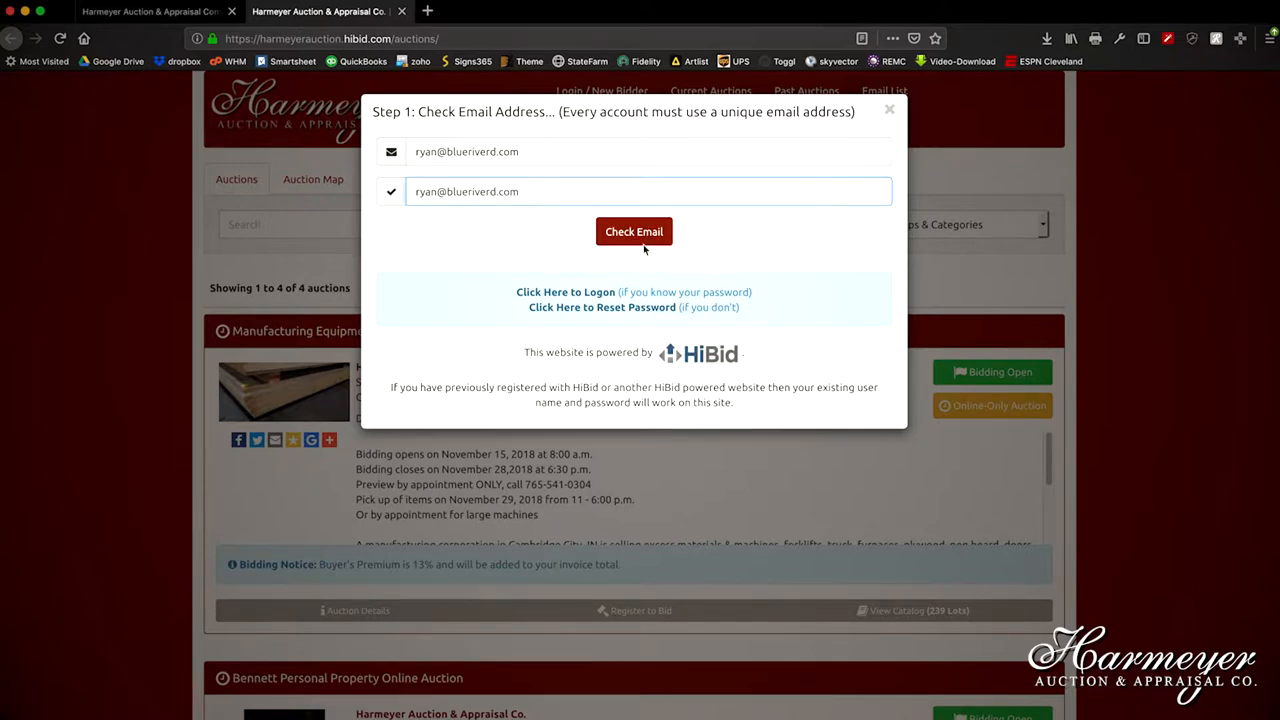
pyautogui.click(634, 232)
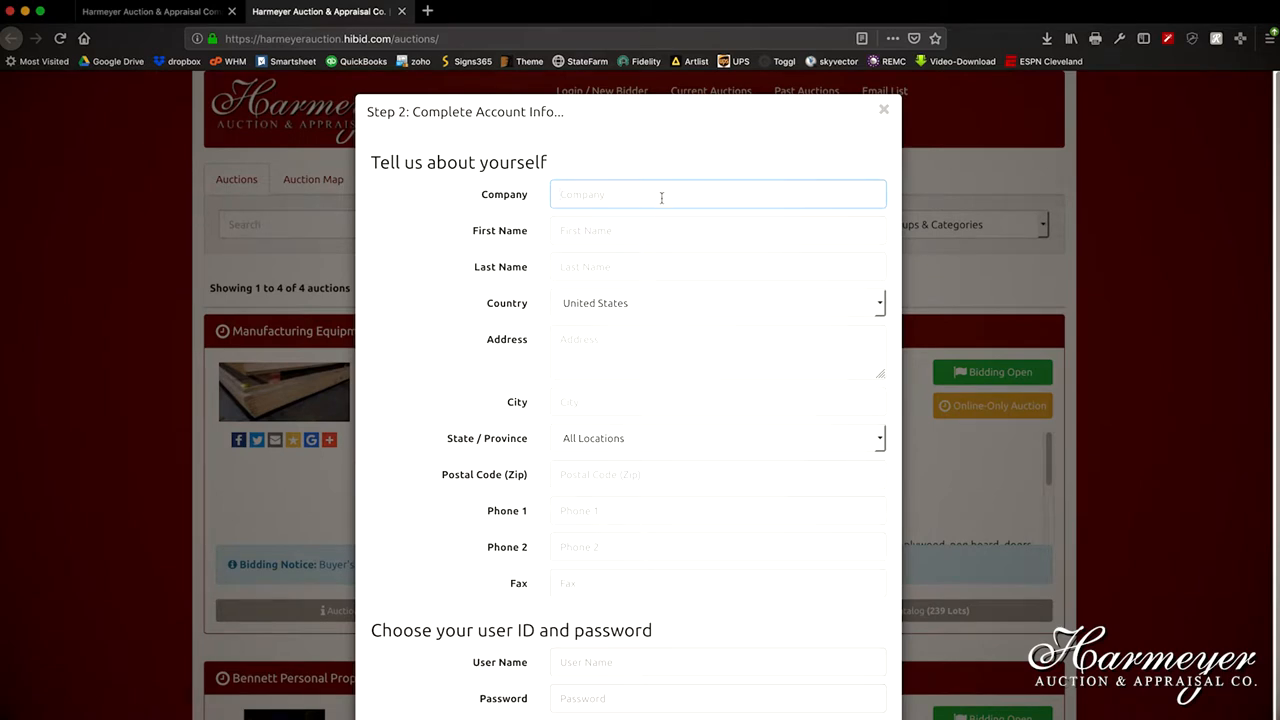
# Step: Enter first name Ryan and accept autofill for city Columbia City, Indiana, postal code and phone
pyautogui.click(716, 230)
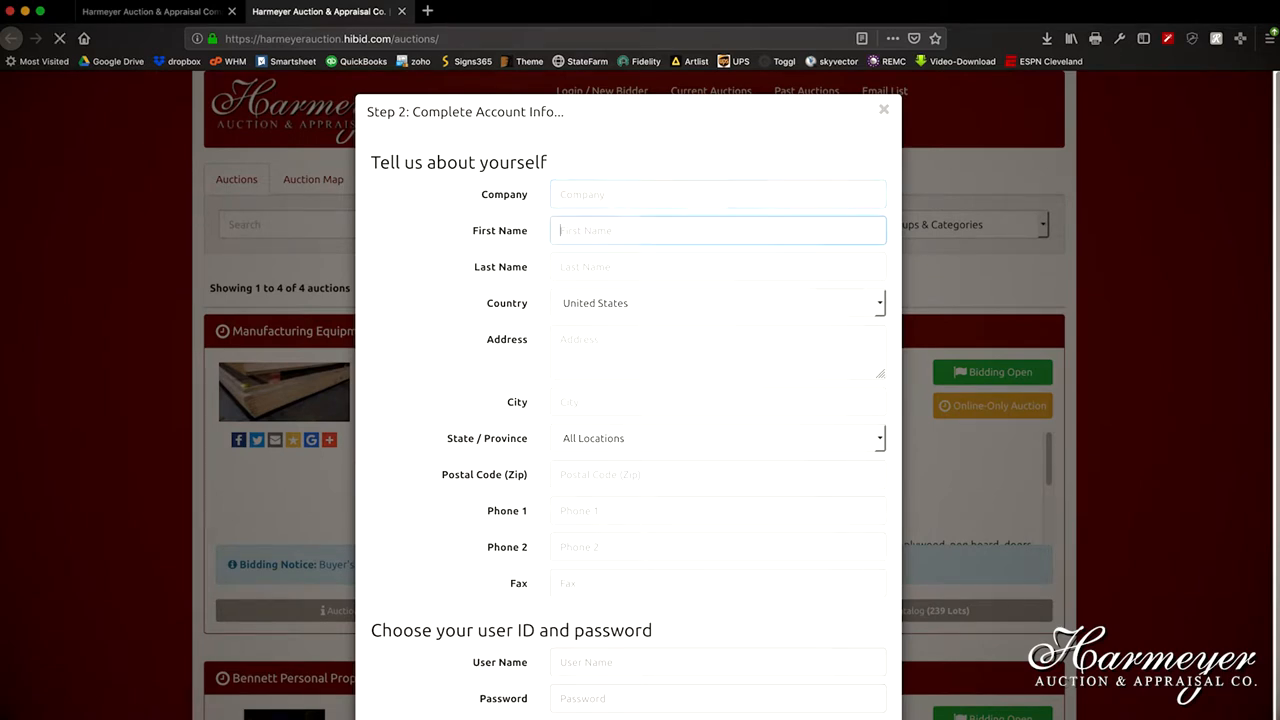
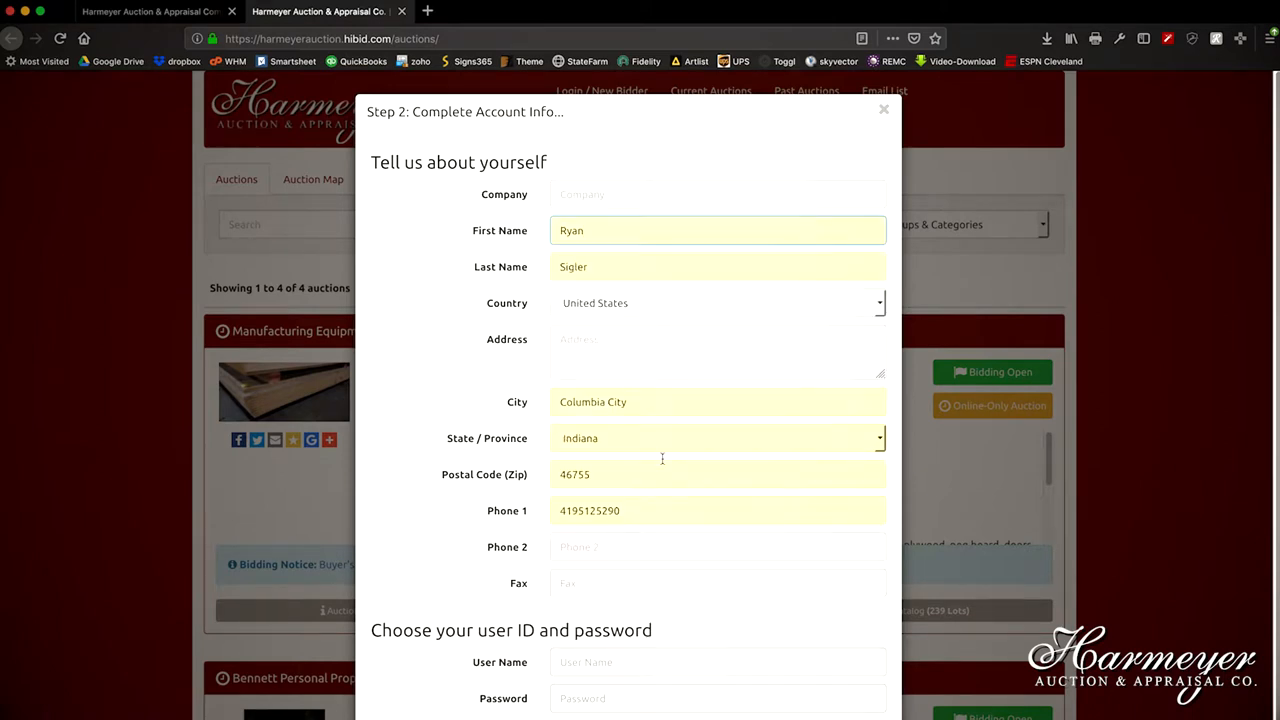
pyautogui.scroll(-3)
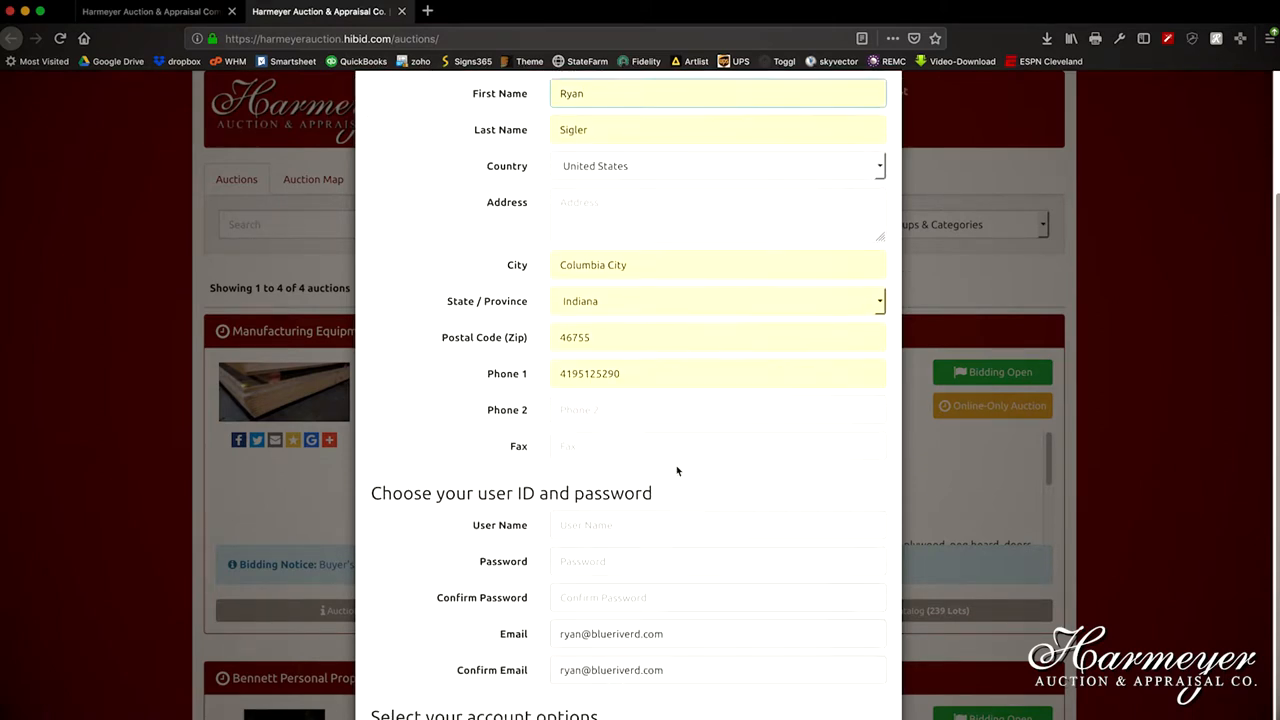
pyautogui.click(716, 516)
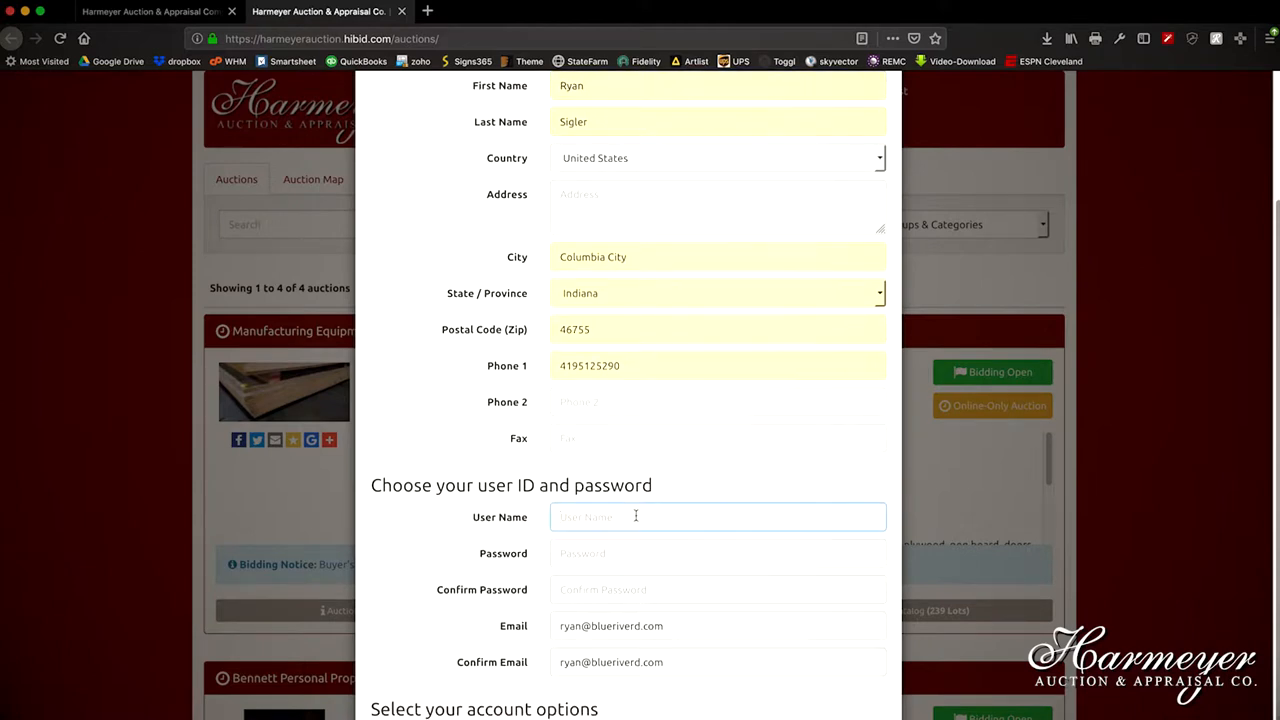
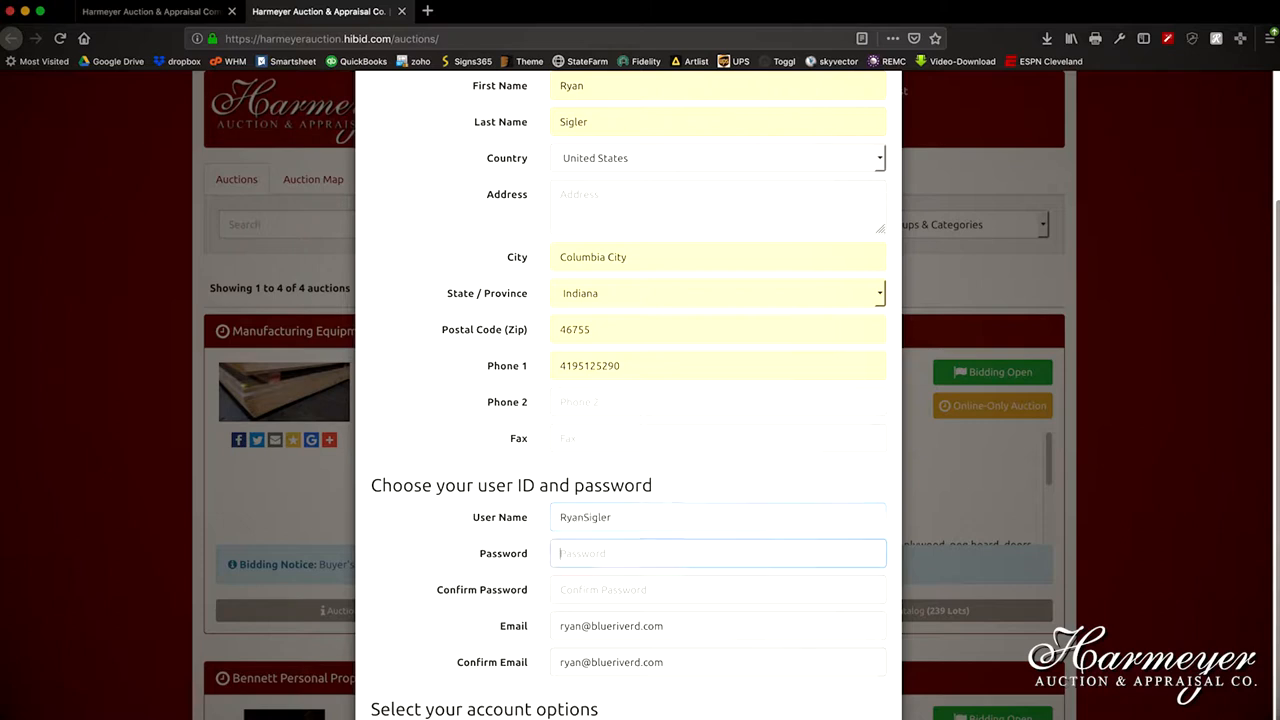
# Step: Enter the account password and a matching confirmation
pyautogui.write('••••')
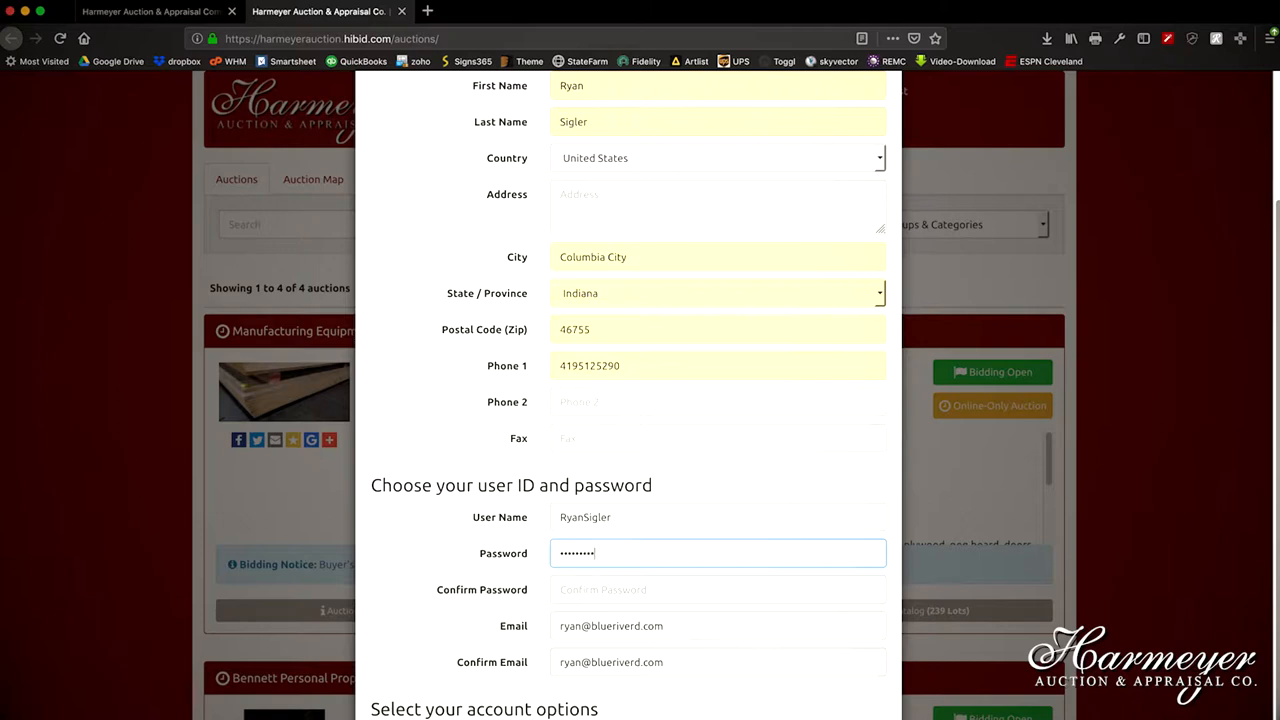
pyautogui.write('•')
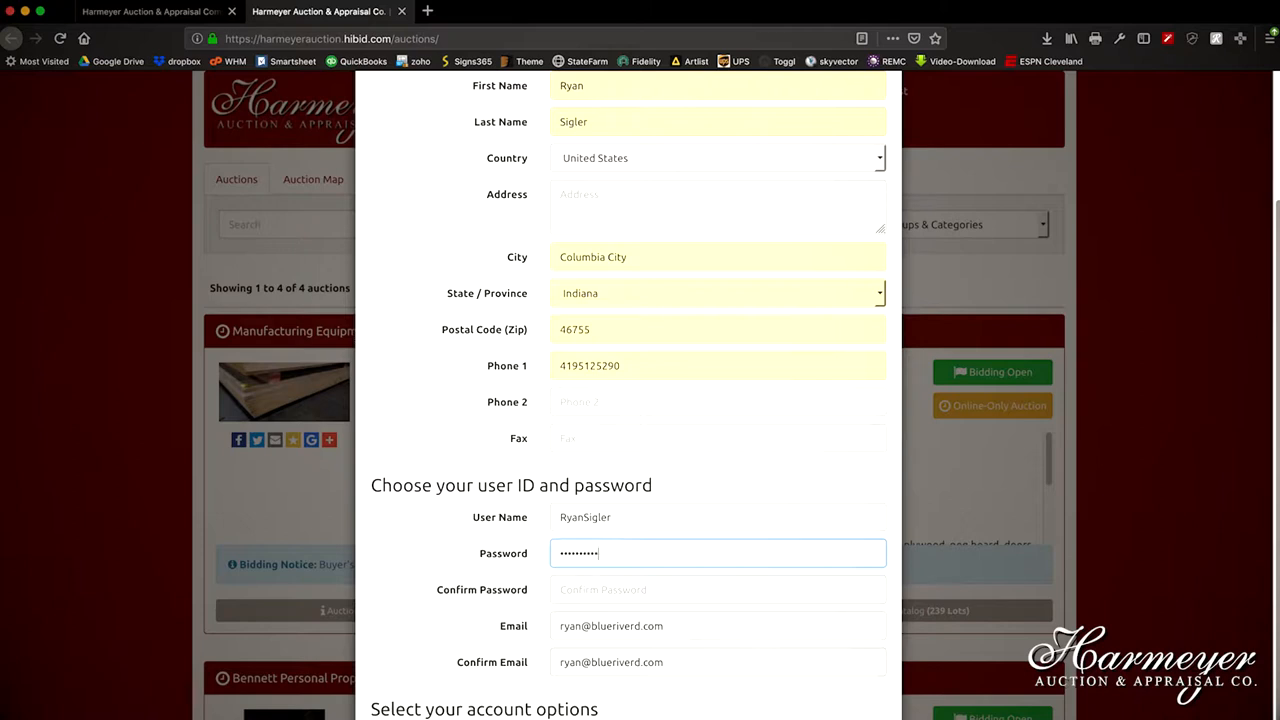
pyautogui.click(716, 590)
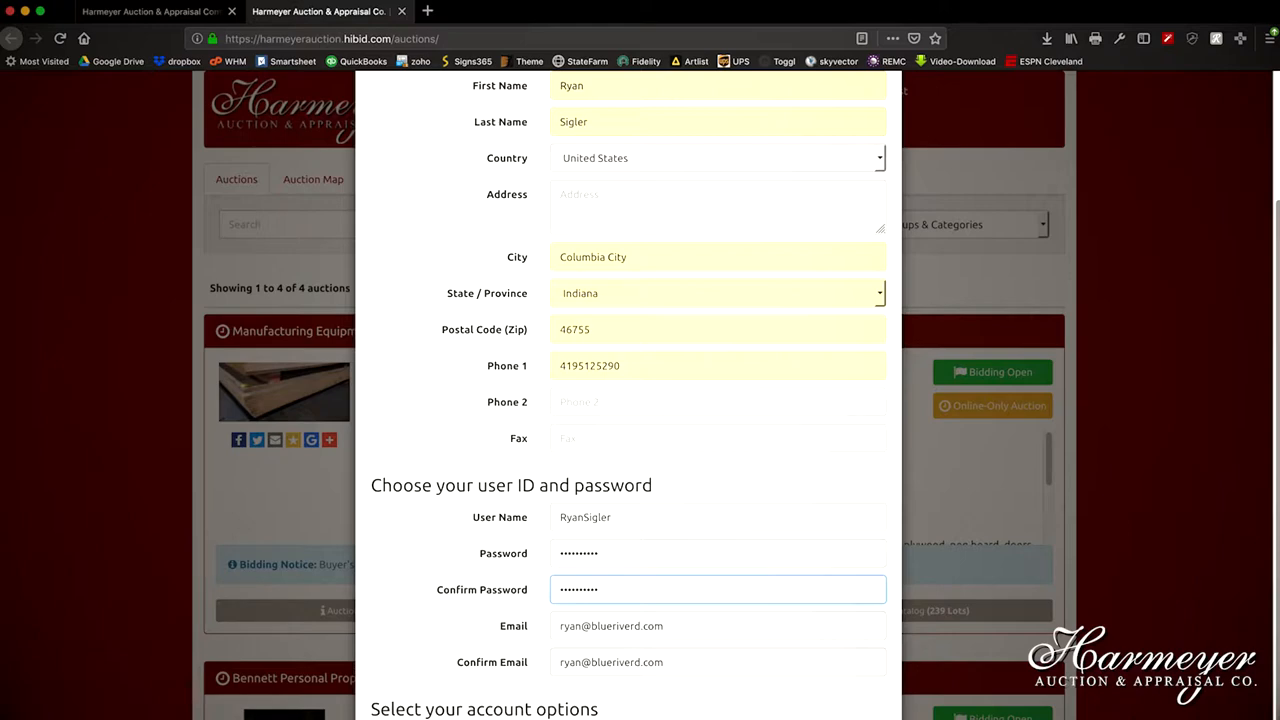
pyautogui.scroll(-3)
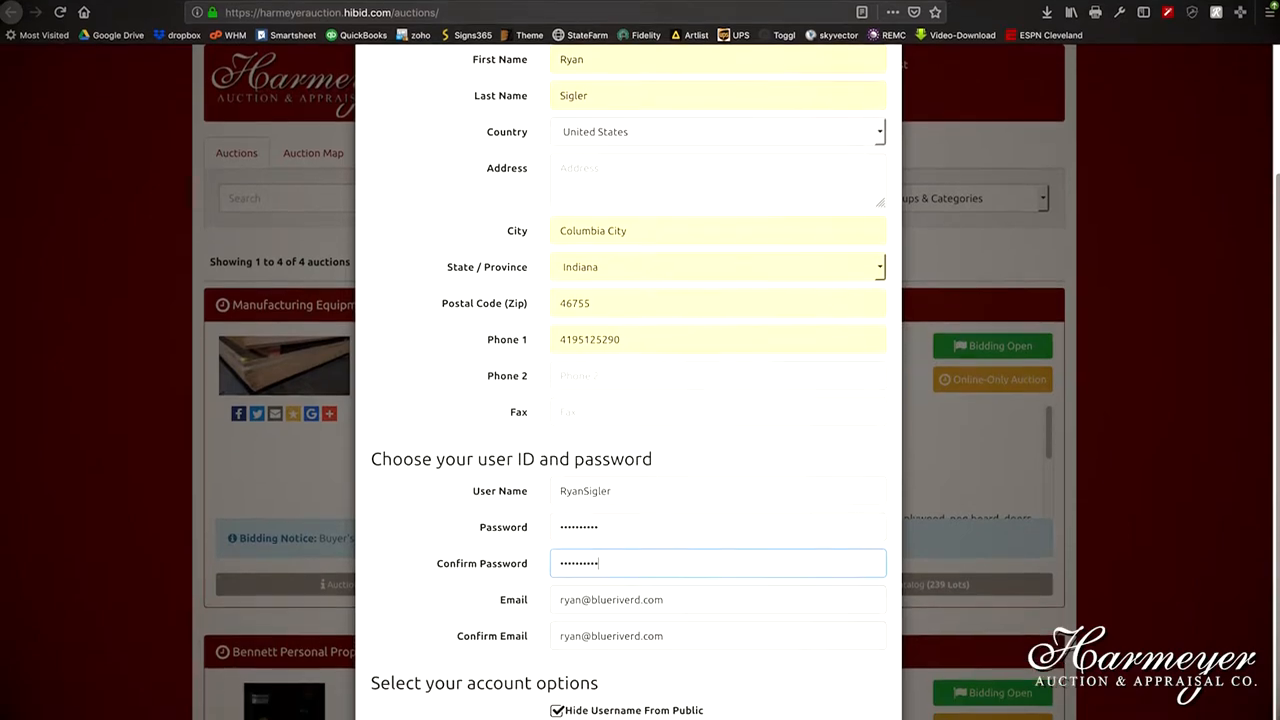
pyautogui.scroll(-3)
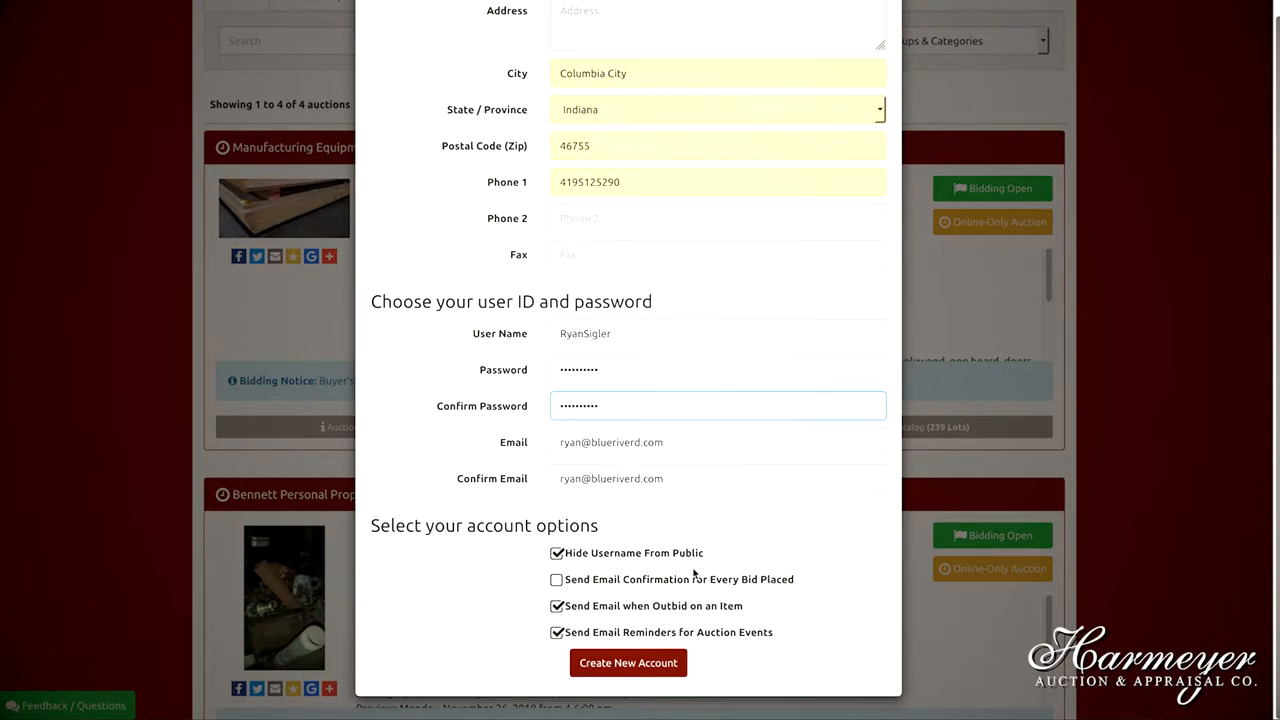
pyautogui.moveTo(648, 648)
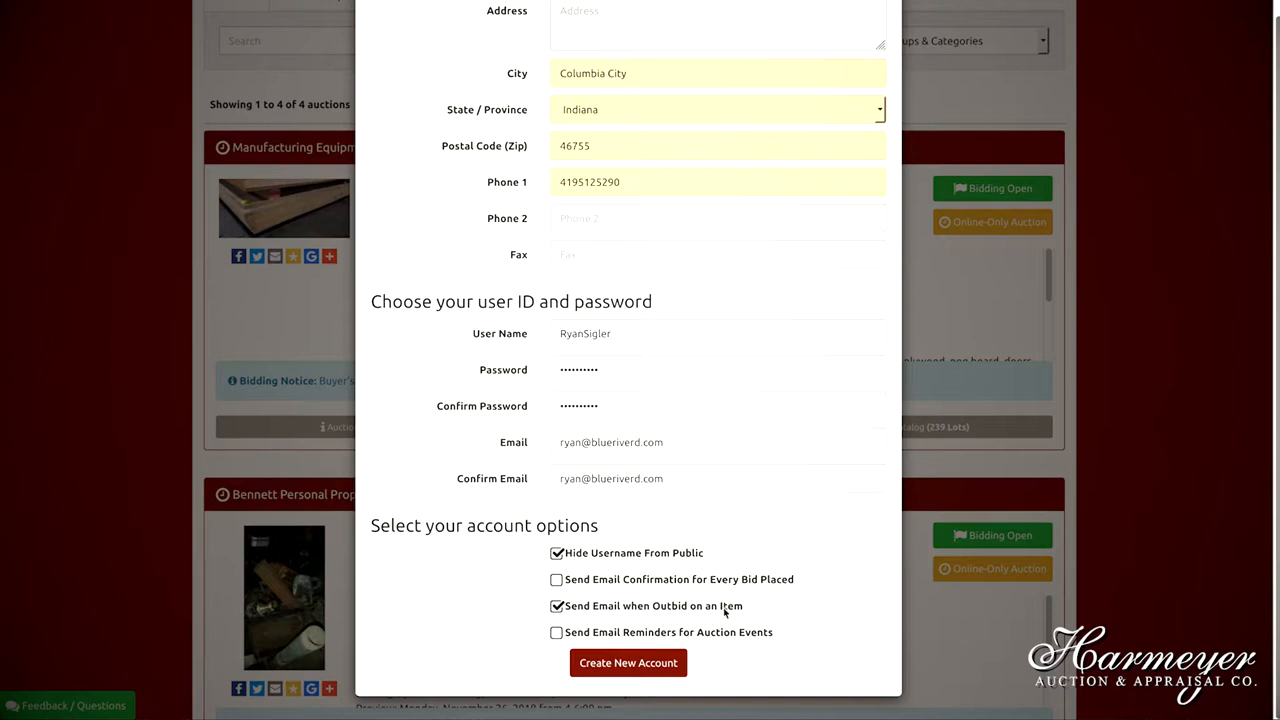
pyautogui.moveTo(630, 664)
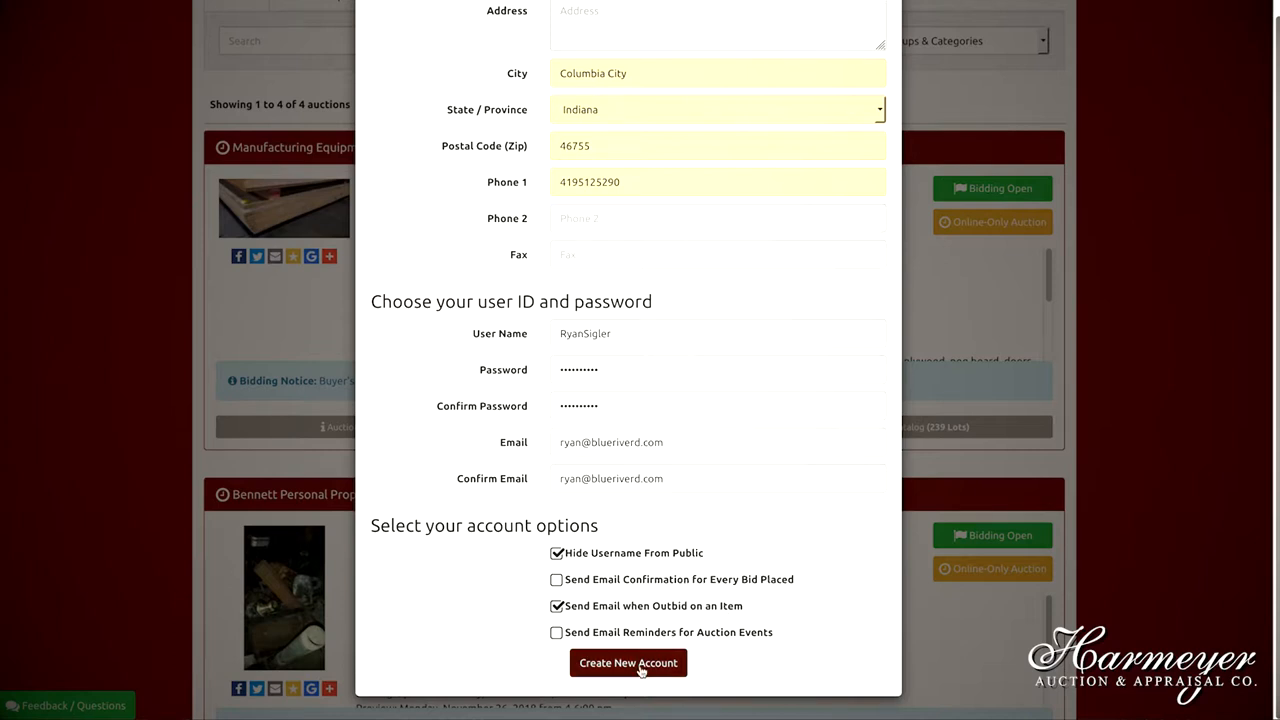
# Step: Submit Create New Account, which returns an 'Address is required' error
pyautogui.click(628, 662)
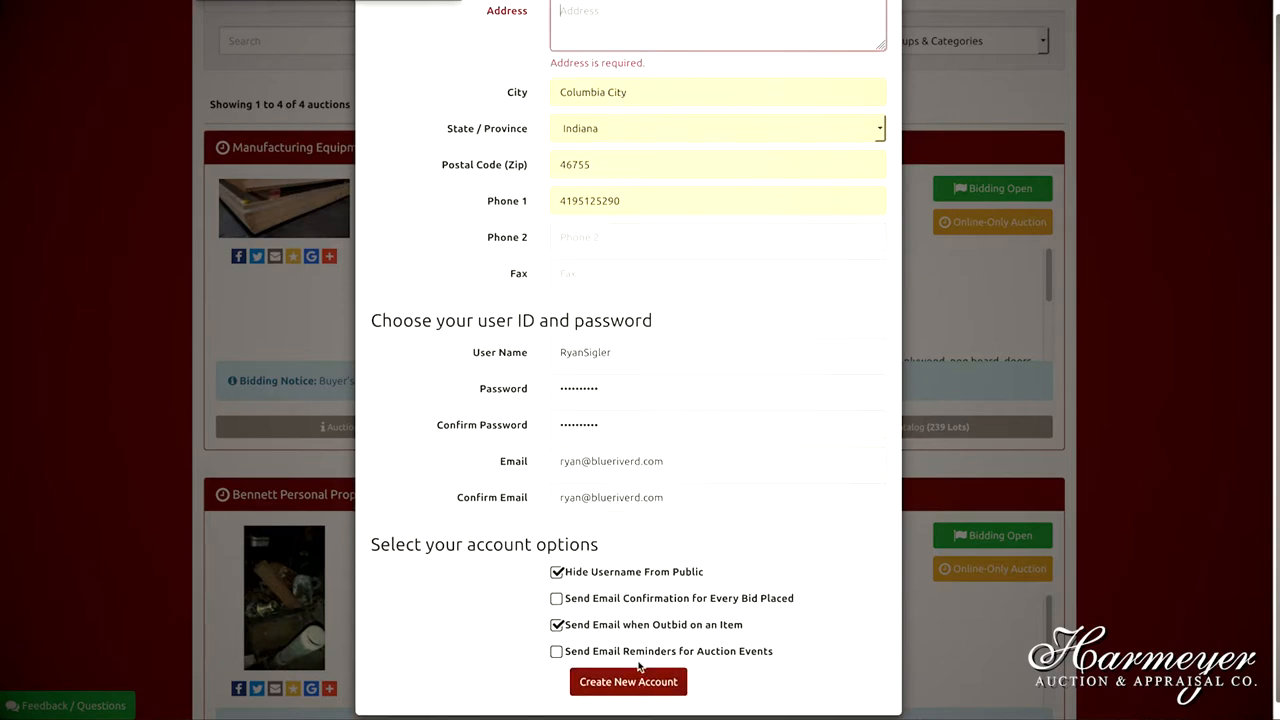
pyautogui.click(628, 12)
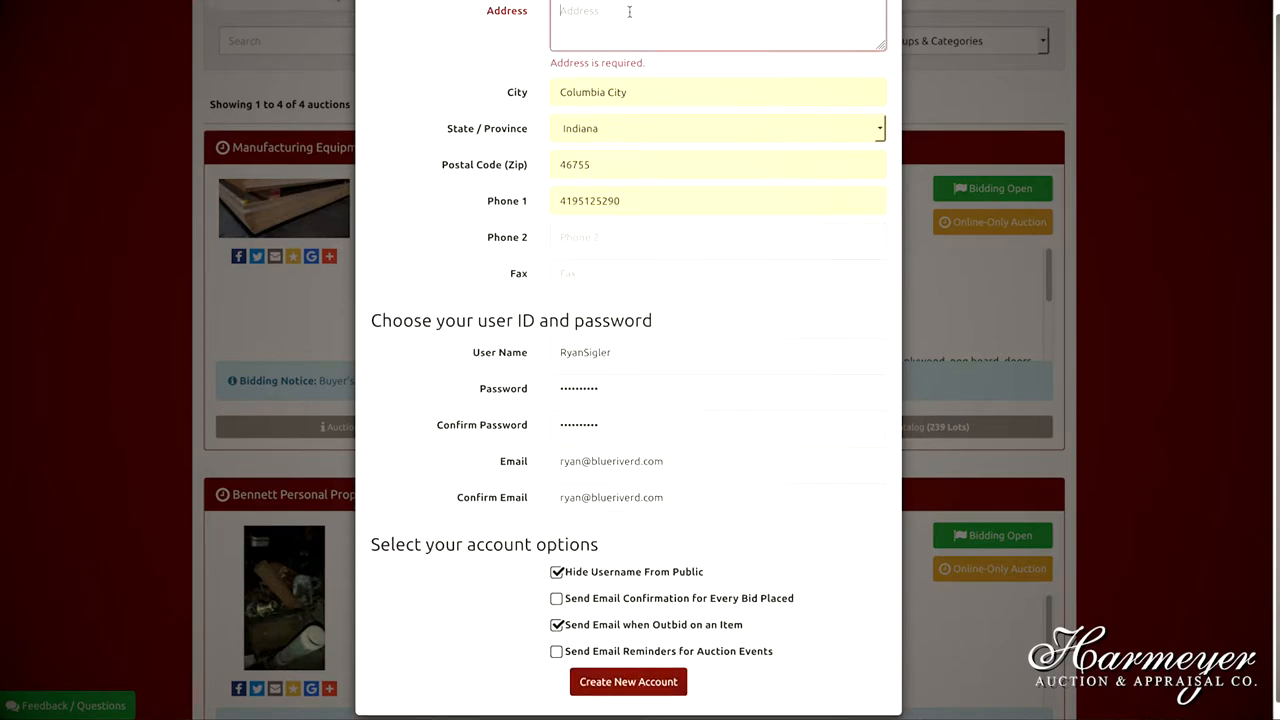
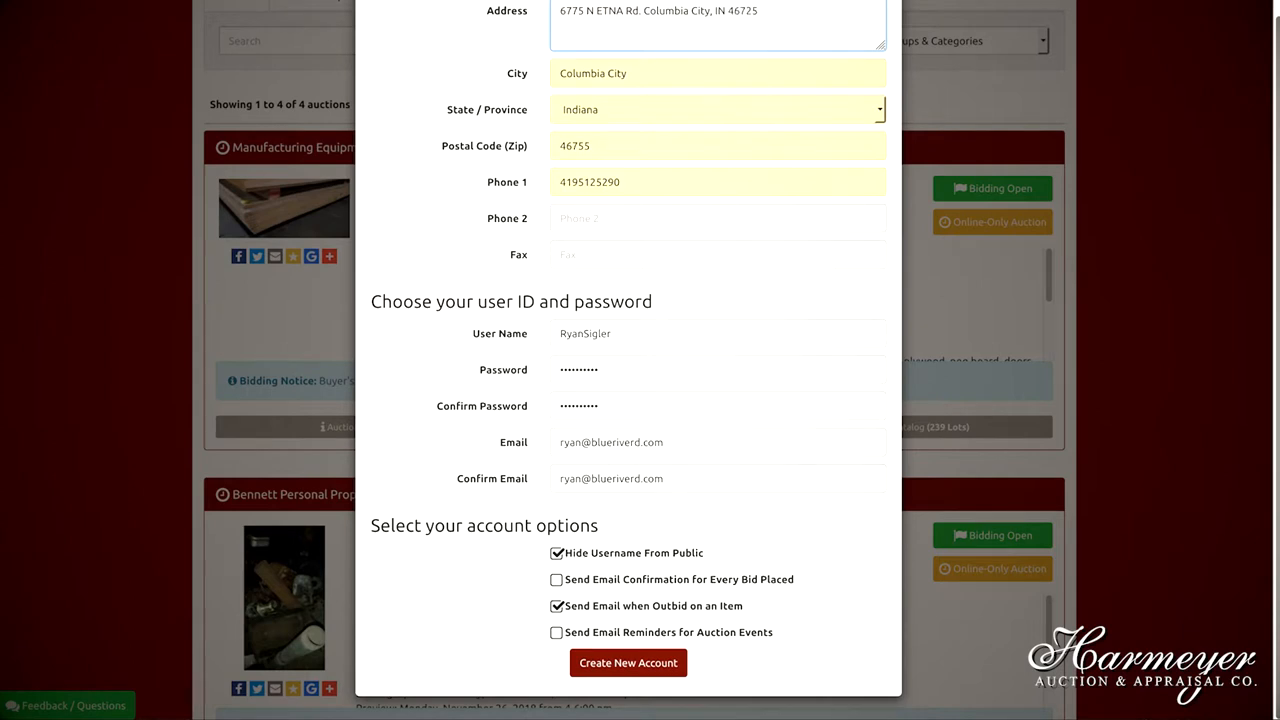
pyautogui.click(628, 662)
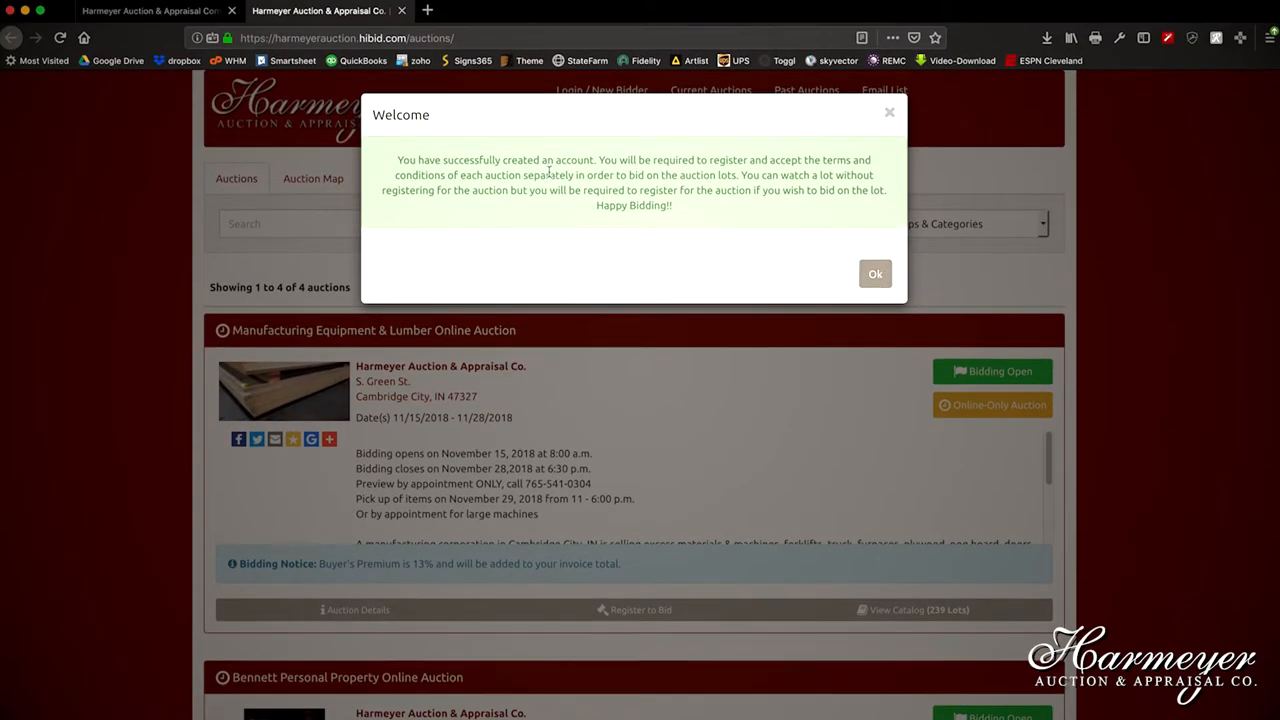
pyautogui.moveTo(644, 160)
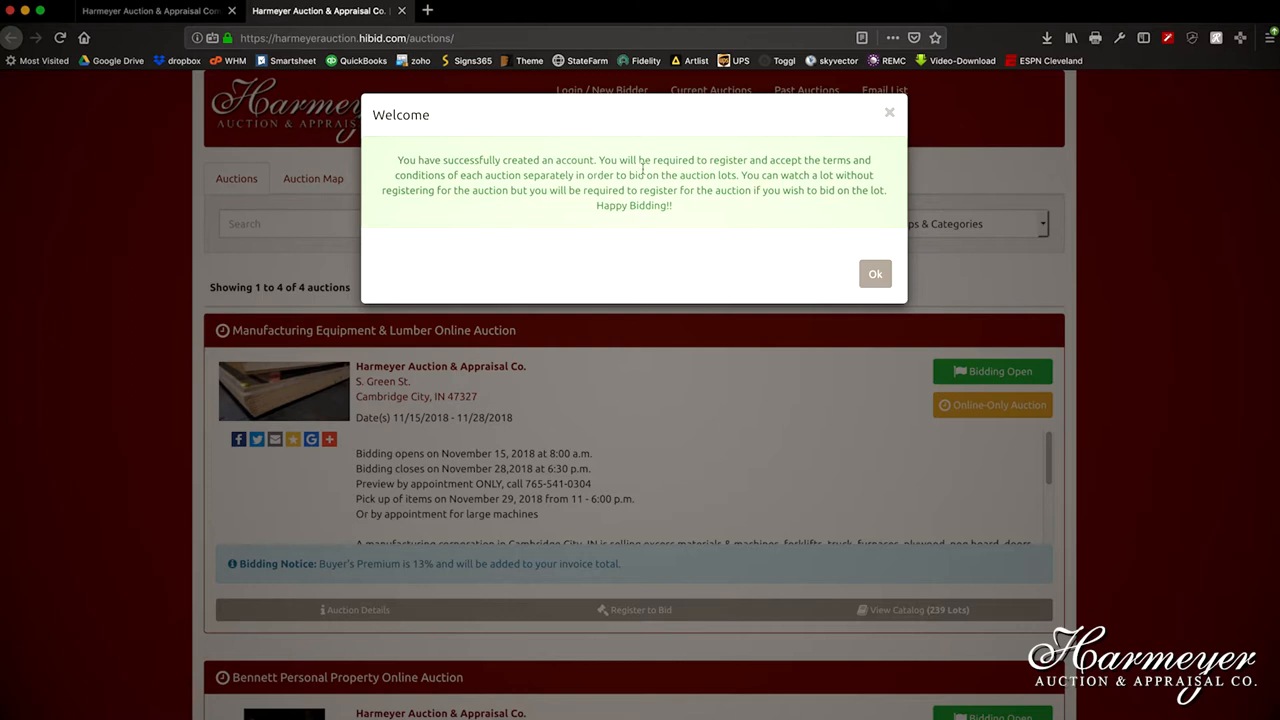
pyautogui.moveTo(652, 240)
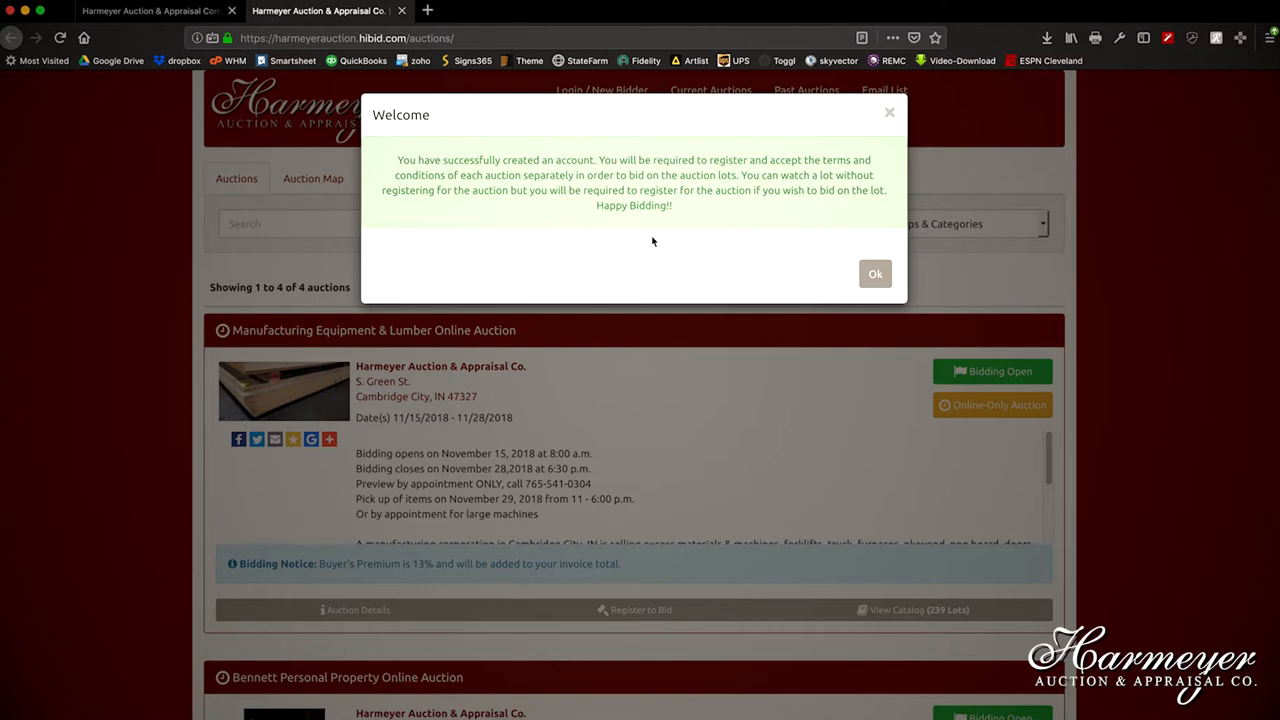
pyautogui.moveTo(560, 190)
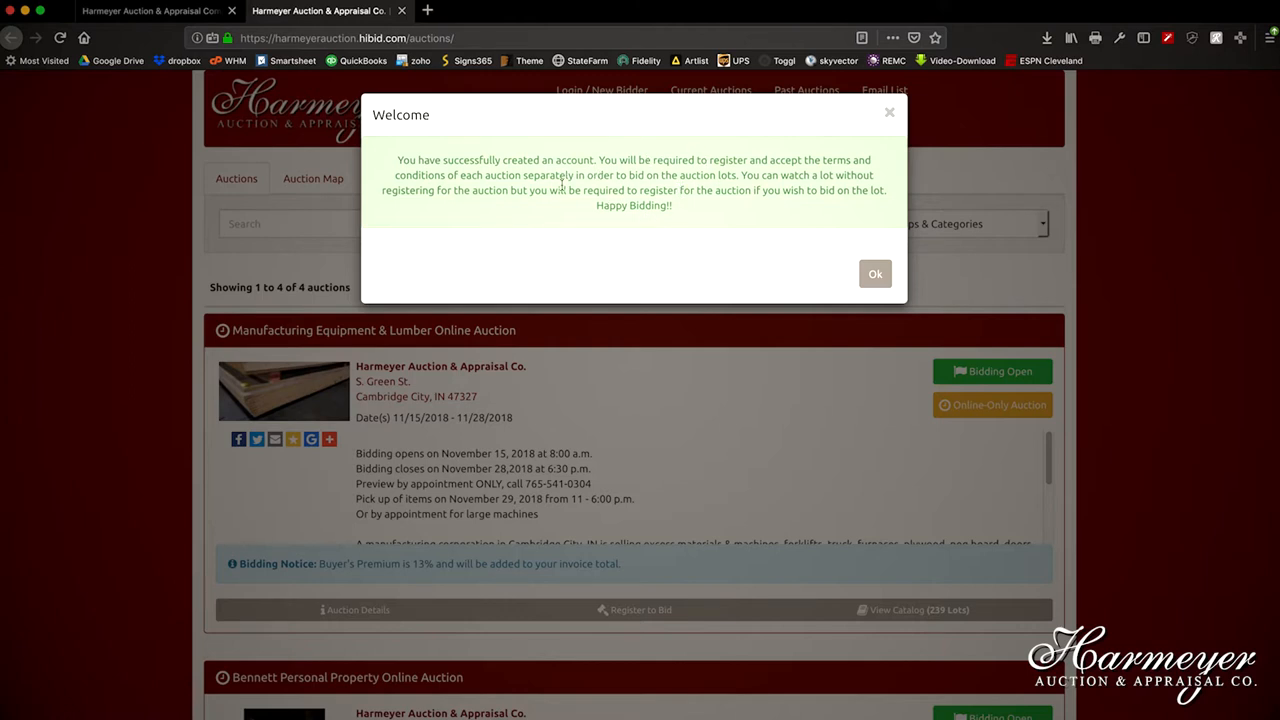
pyautogui.moveTo(712, 186)
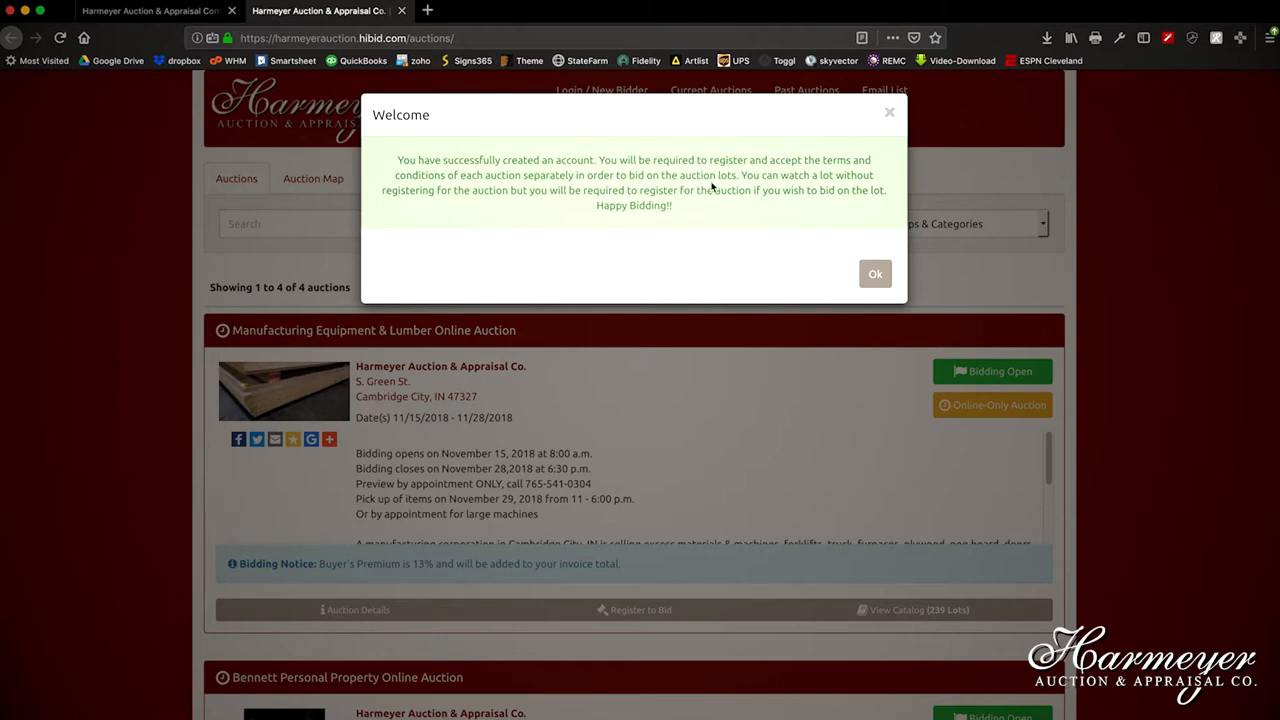
pyautogui.moveTo(760, 224)
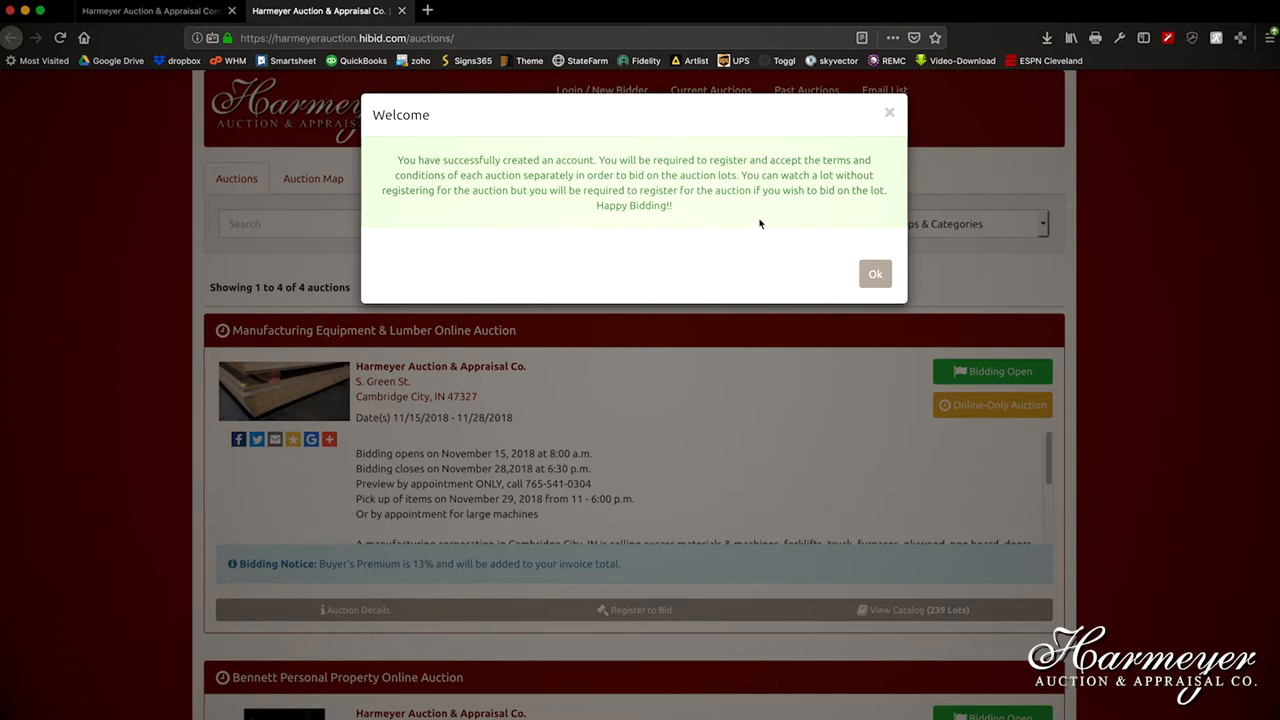
pyautogui.moveTo(464, 192)
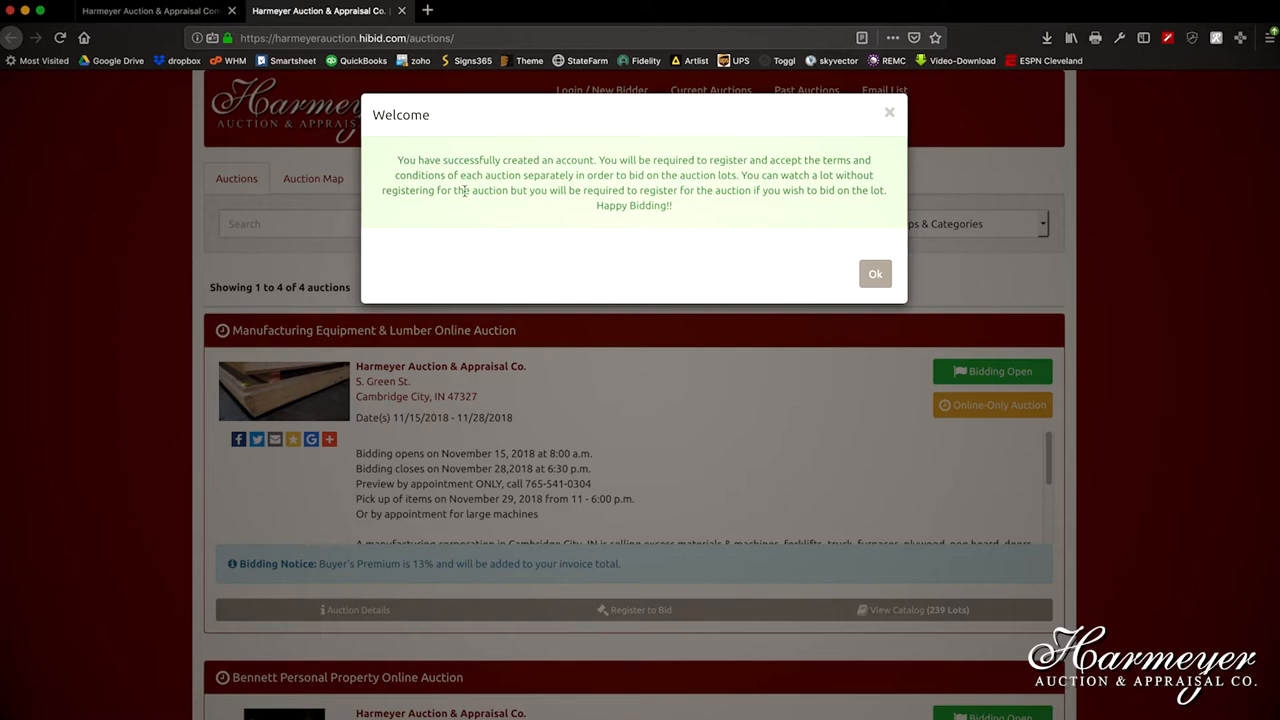
pyautogui.moveTo(660, 192)
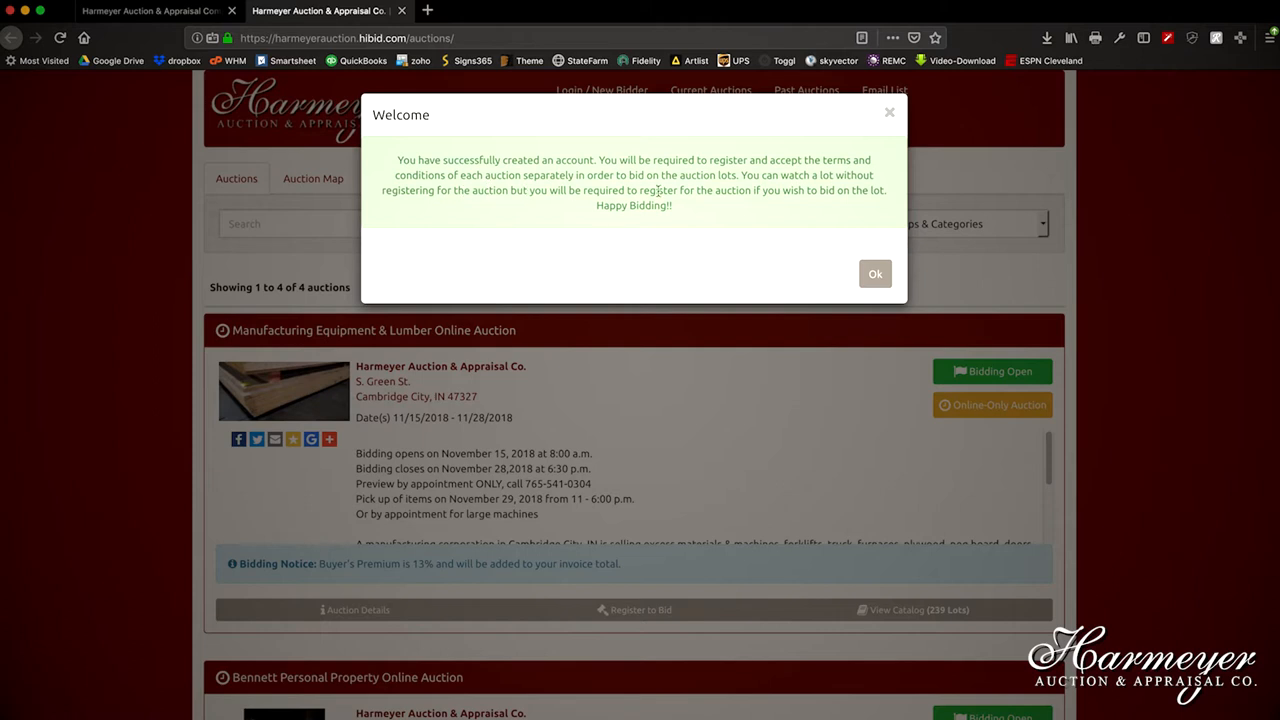
pyautogui.moveTo(768, 218)
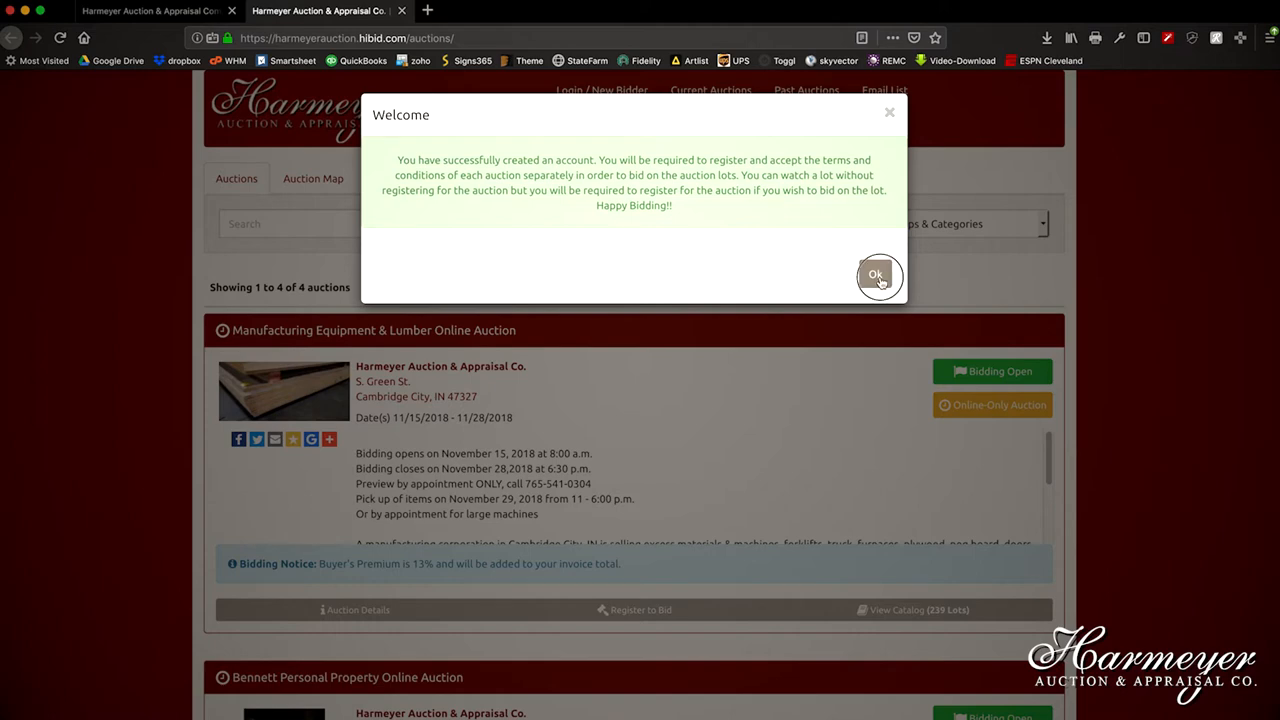
# Step: Dismiss the welcome dialog and expand the signed-in bidder's username menu
pyautogui.click(880, 276)
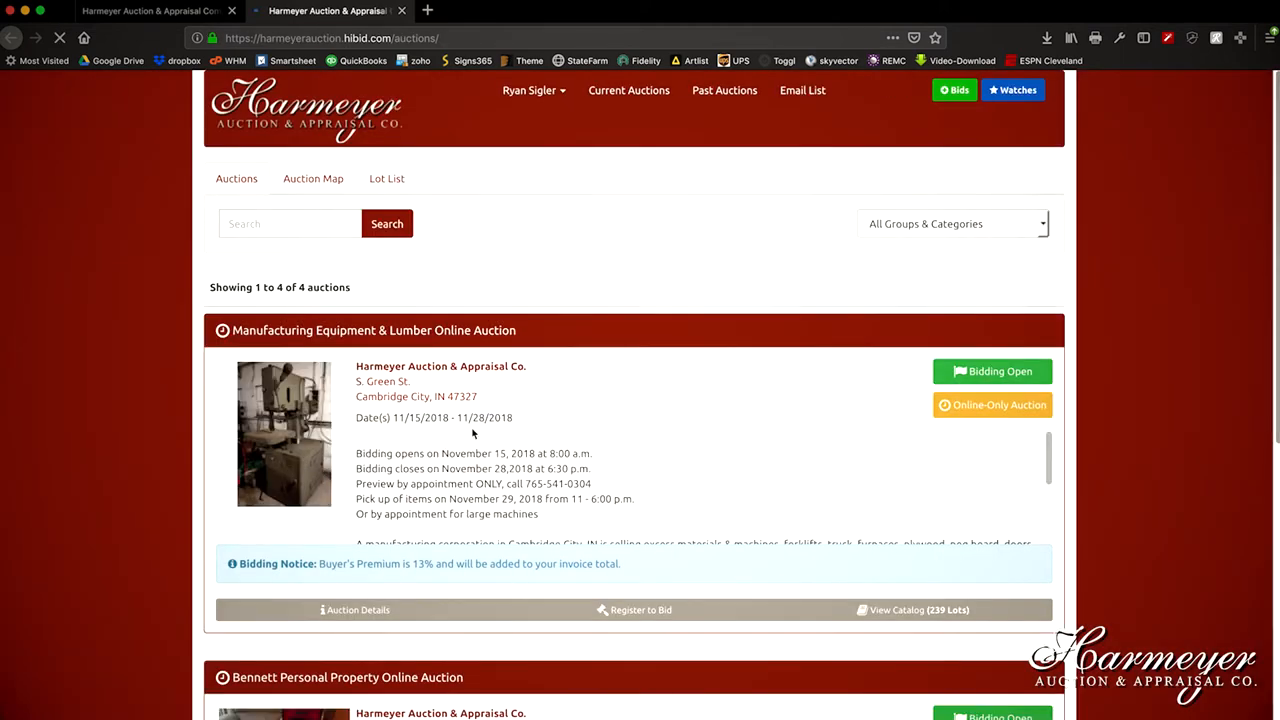
pyautogui.moveTo(594, 94)
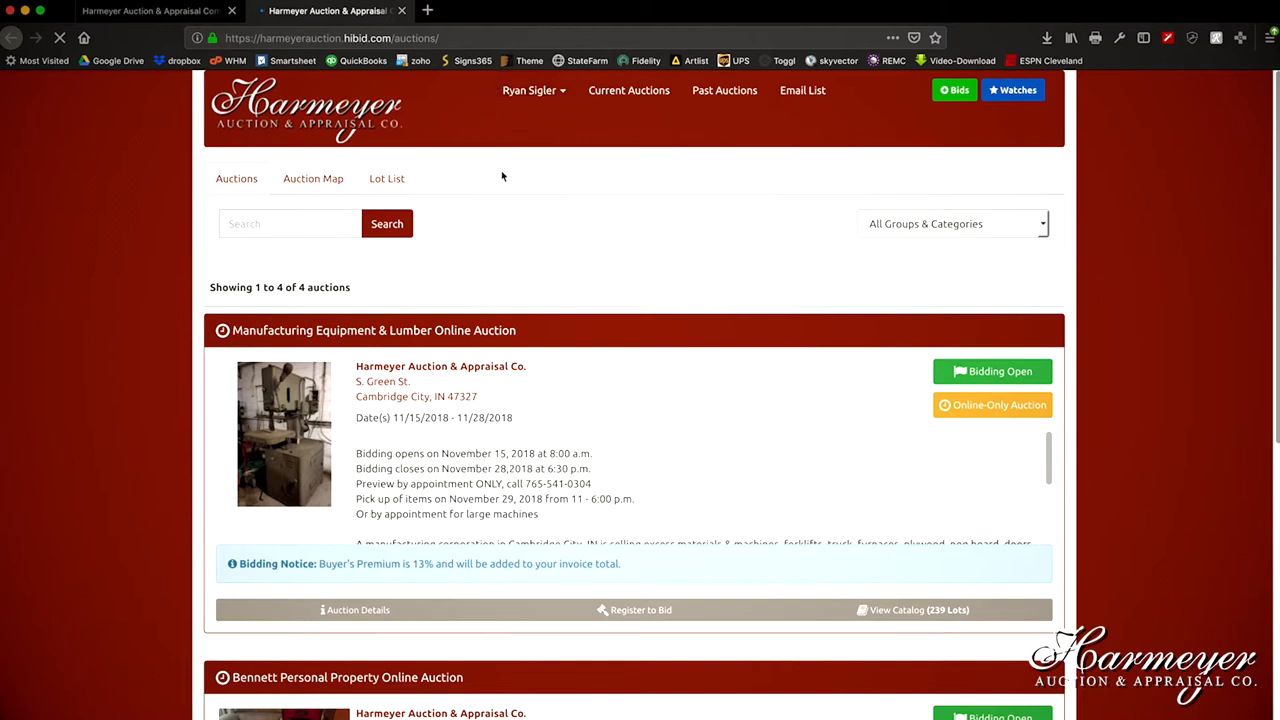
pyautogui.moveTo(552, 96)
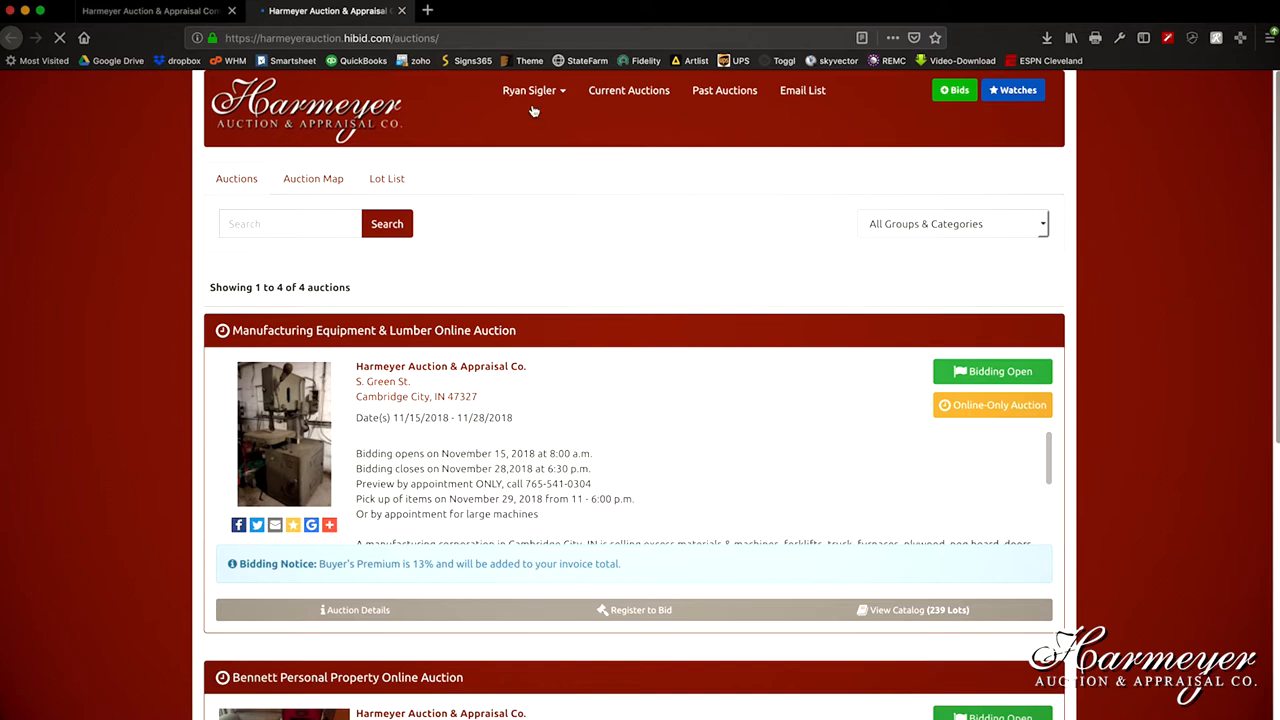
pyautogui.click(528, 90)
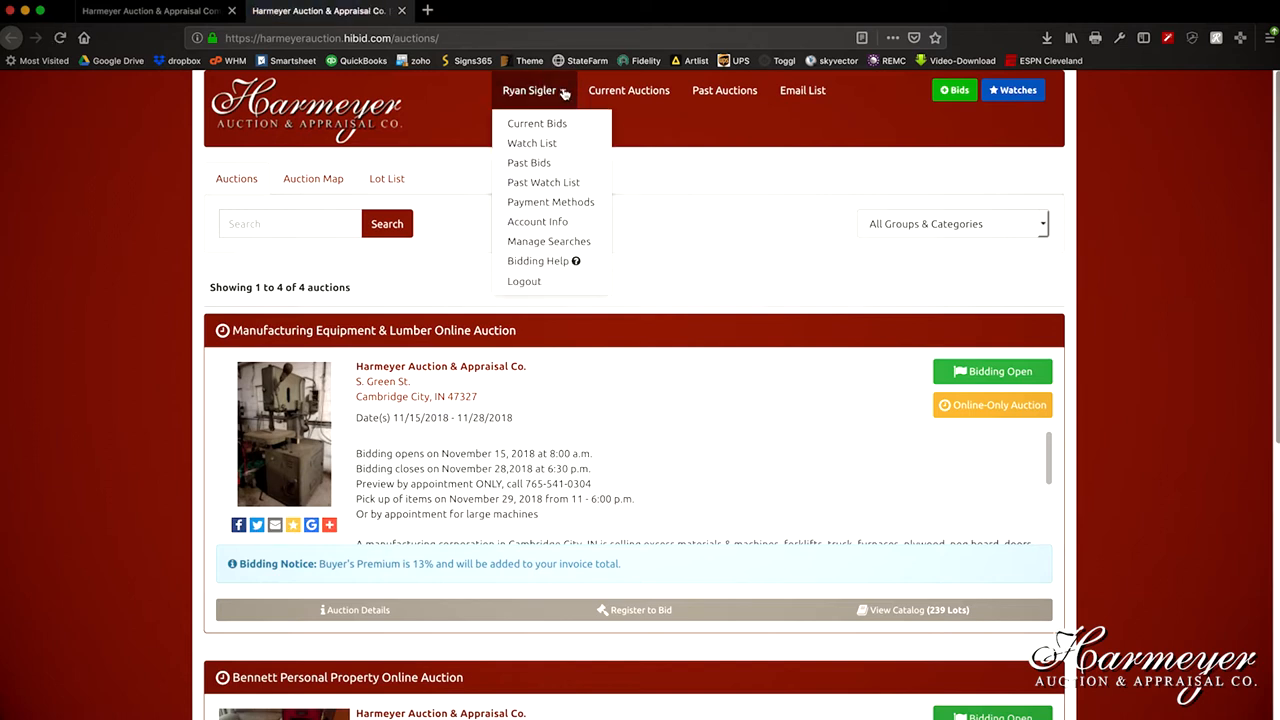
pyautogui.moveTo(550, 240)
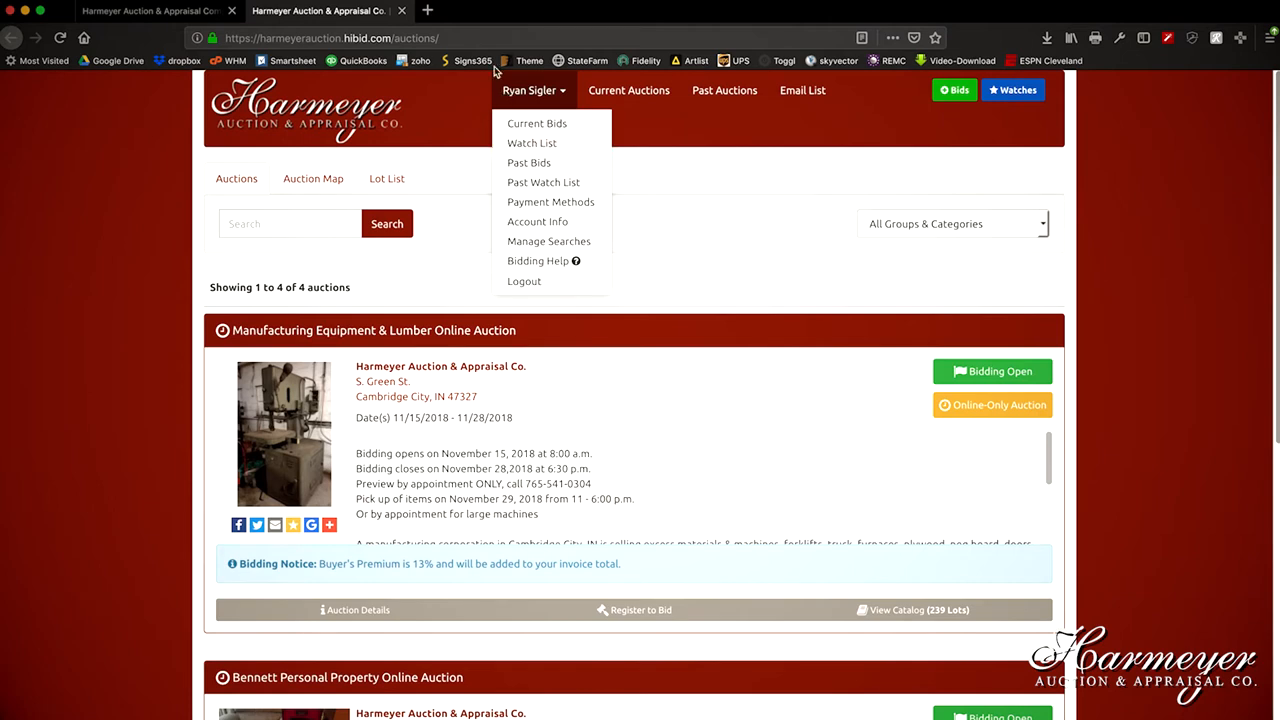
pyautogui.moveTo(552, 200)
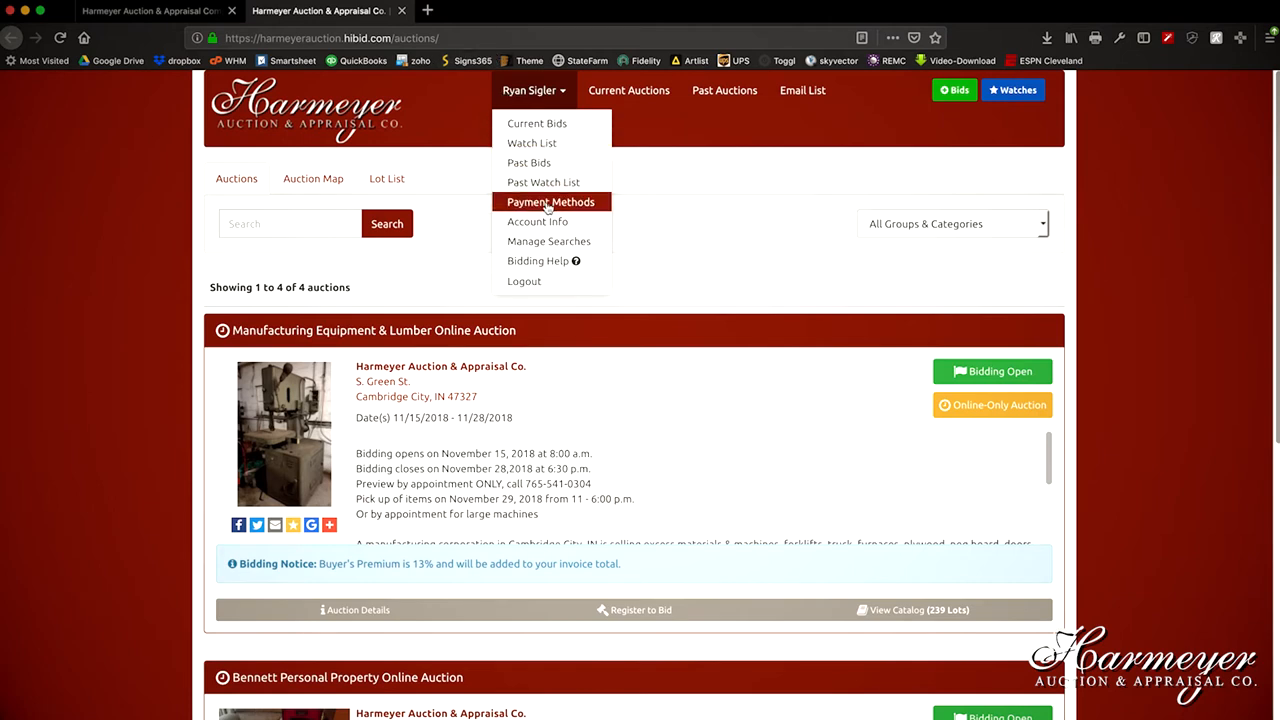
# Step: Choose Payment Methods to reach the Add a Payment Method page, then reshow the account menu
pyautogui.click(552, 202)
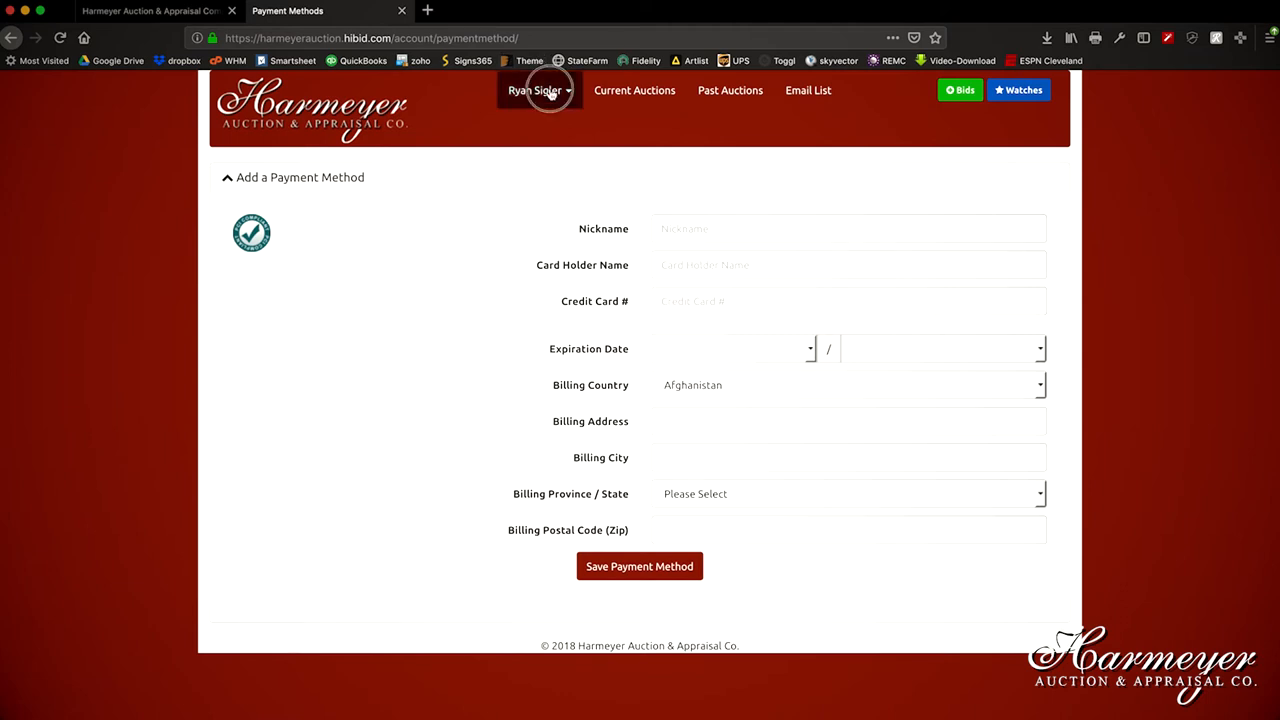
pyautogui.click(536, 90)
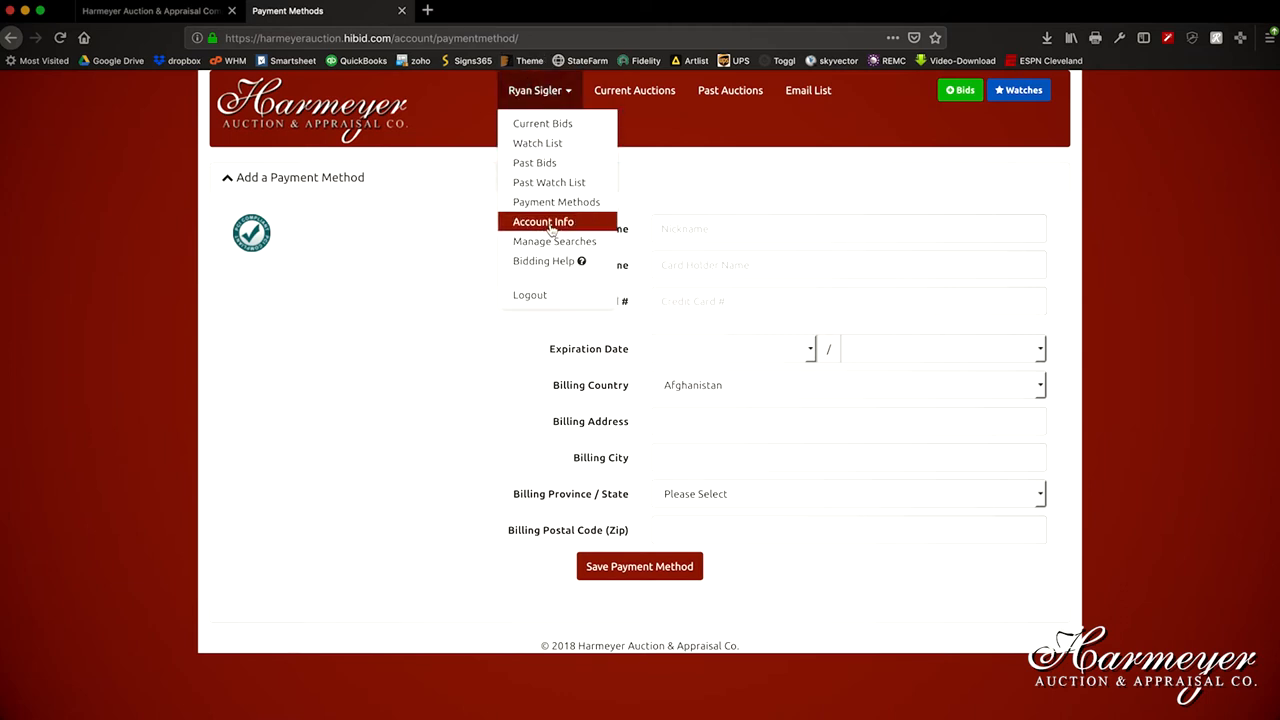
pyautogui.moveTo(976, 214)
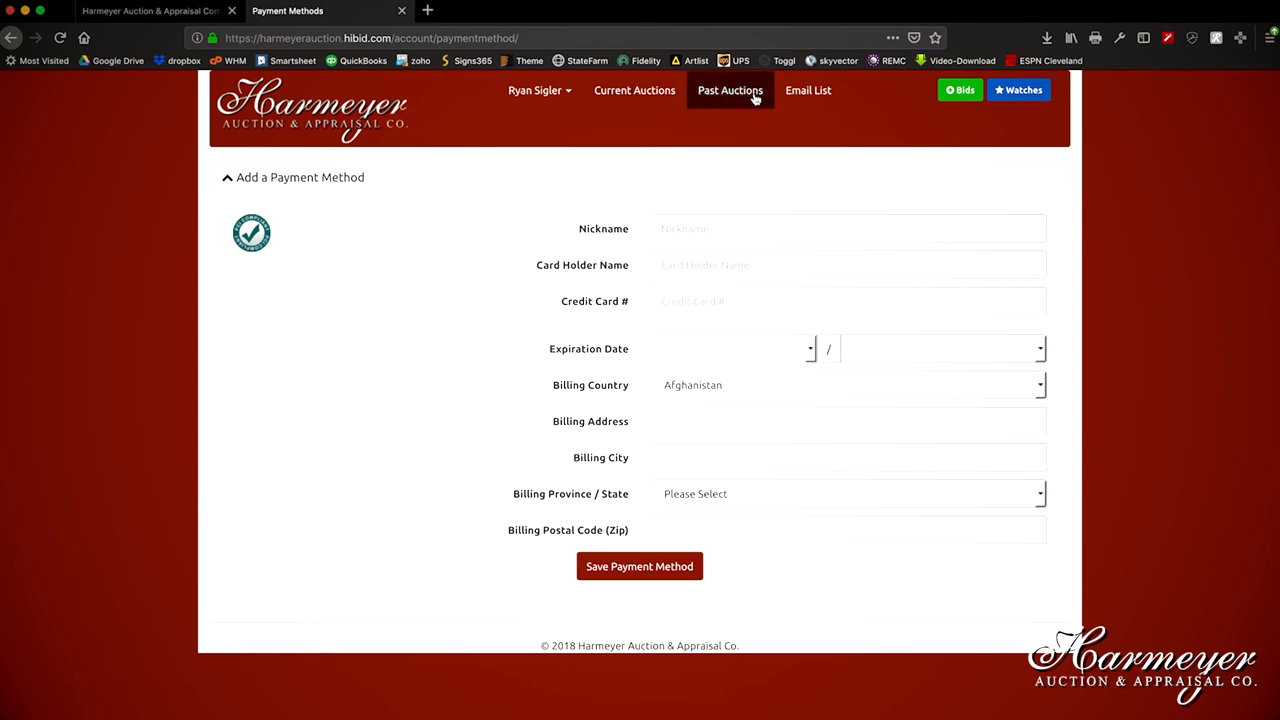
pyautogui.moveTo(552, 94)
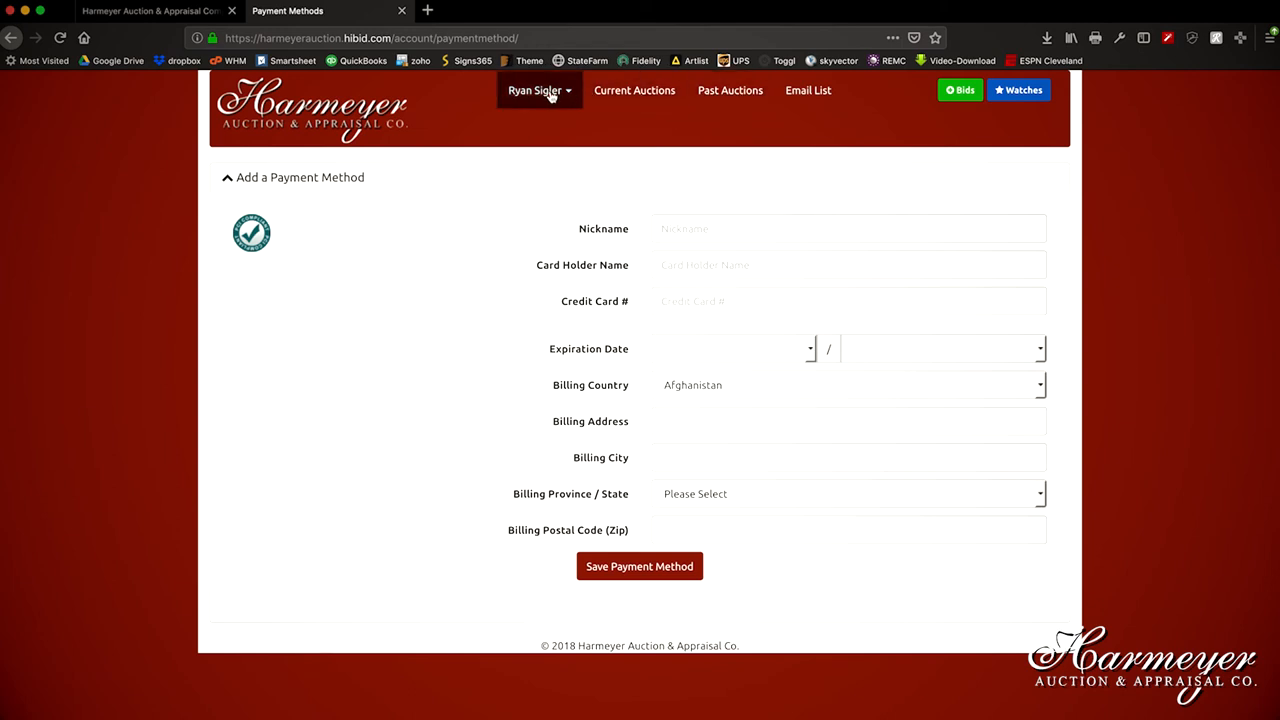
pyautogui.moveTo(332, 74)
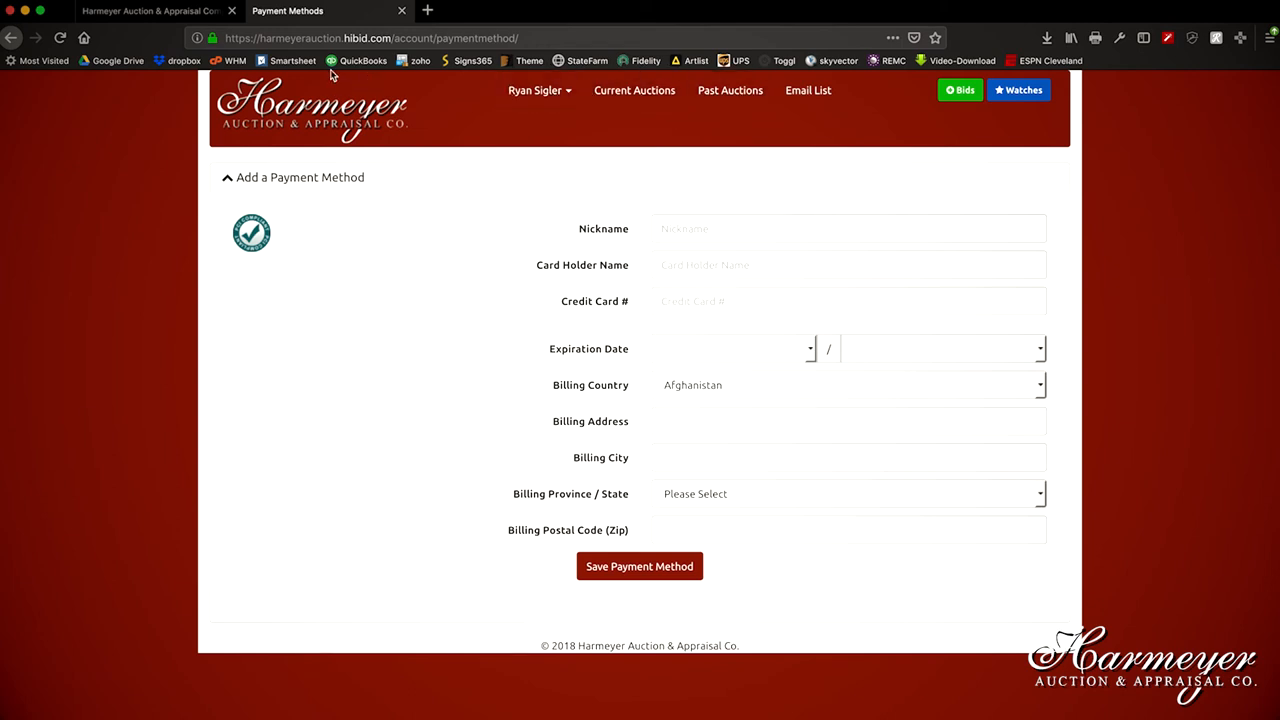